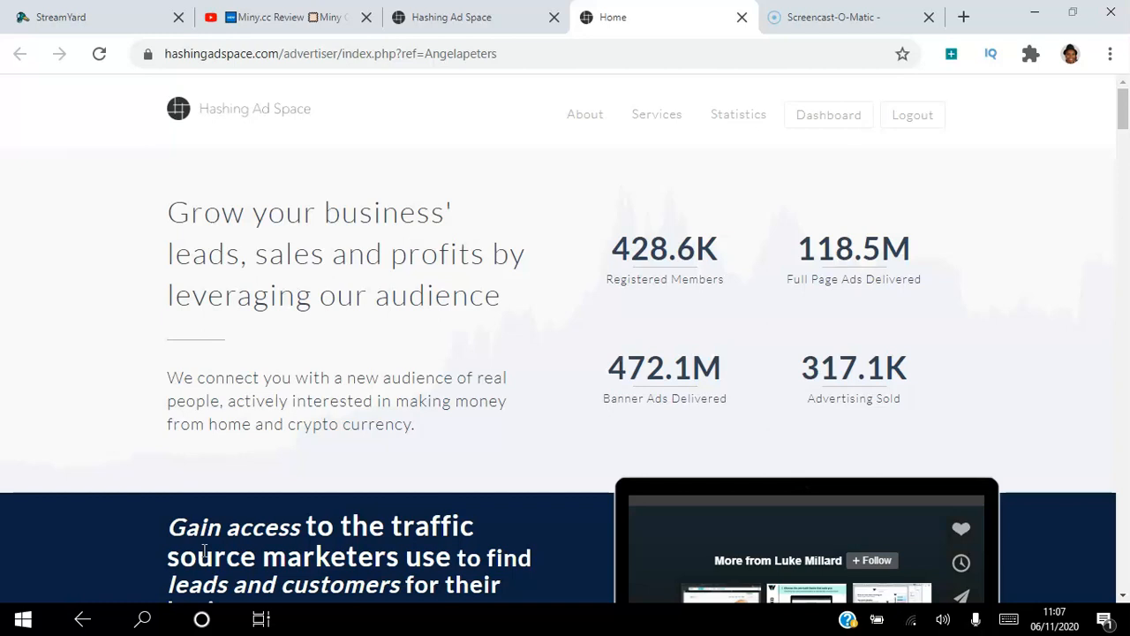
pyautogui.moveTo(483, 468)
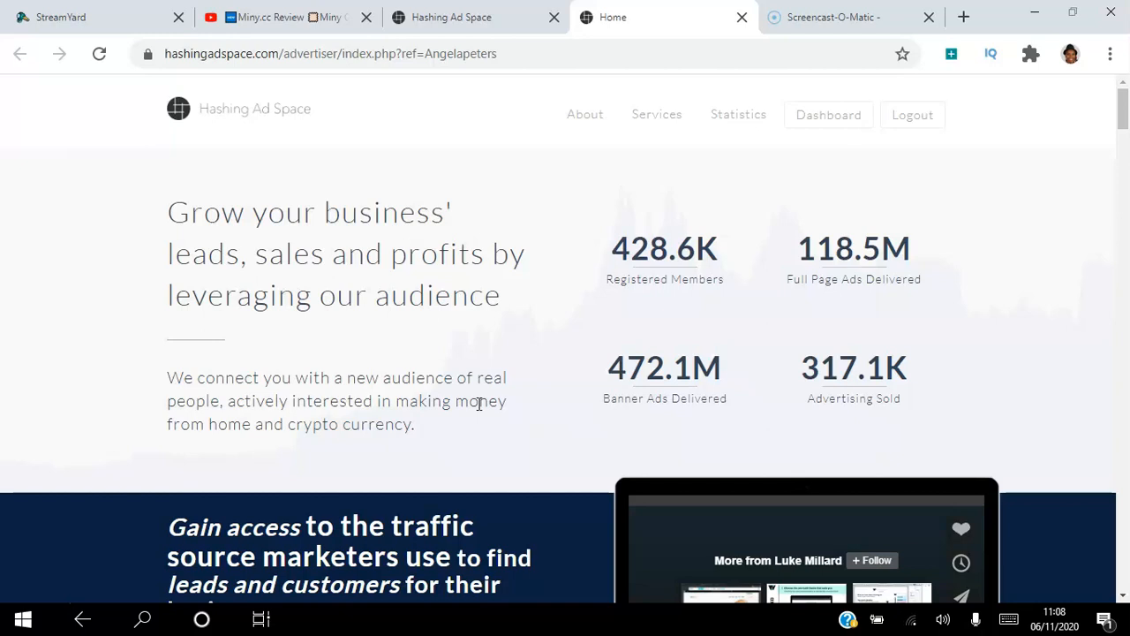
# Scroll the advertiser home page down to the benefits list: instant reach, simple setup, 20 campaigns, geo targeting.
pyautogui.scroll(-3)
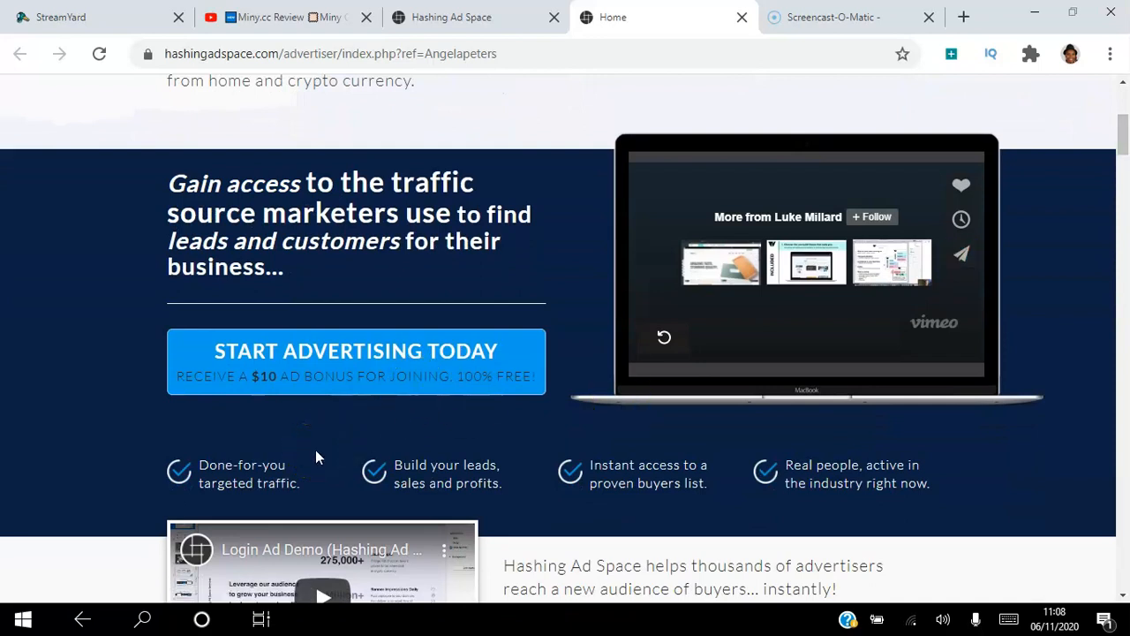
pyautogui.moveTo(453, 472)
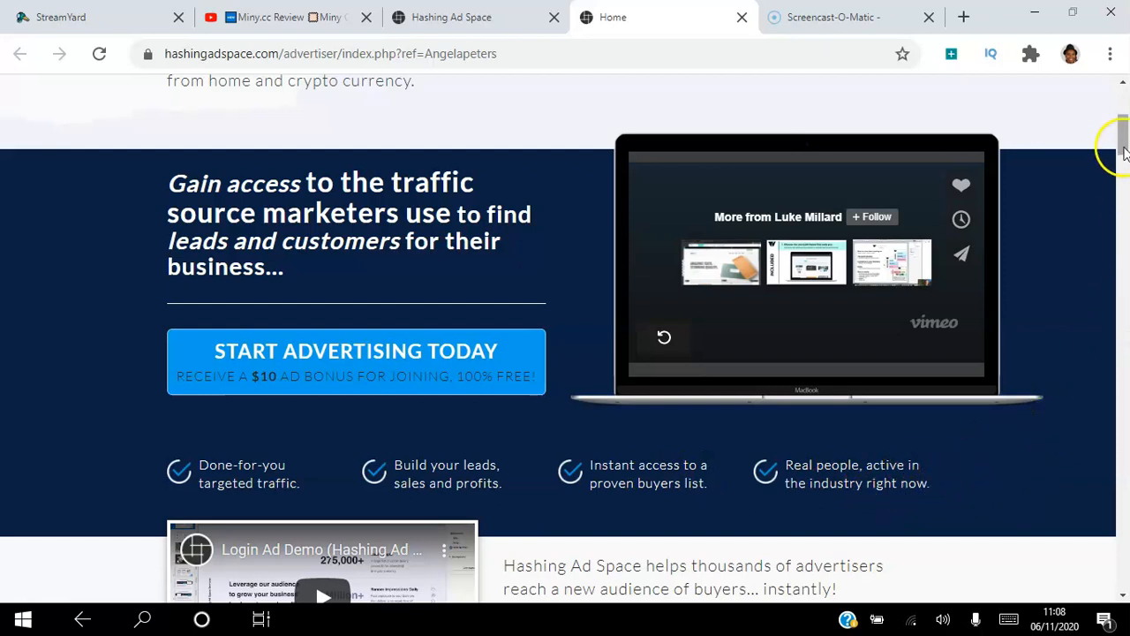
pyautogui.scroll(-3)
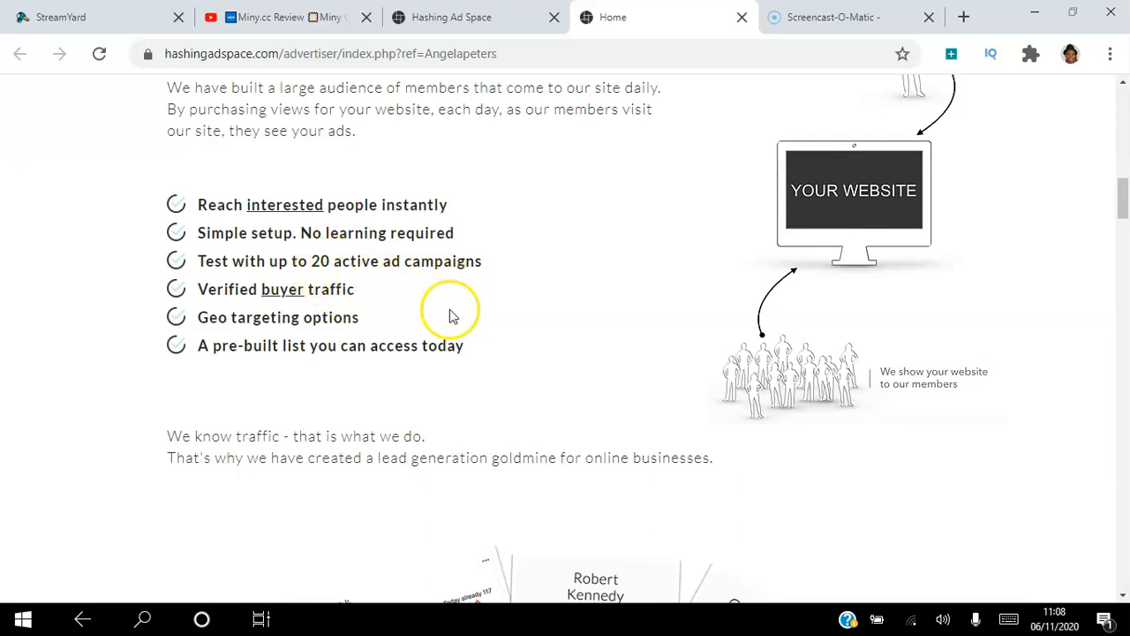
pyautogui.moveTo(331, 314)
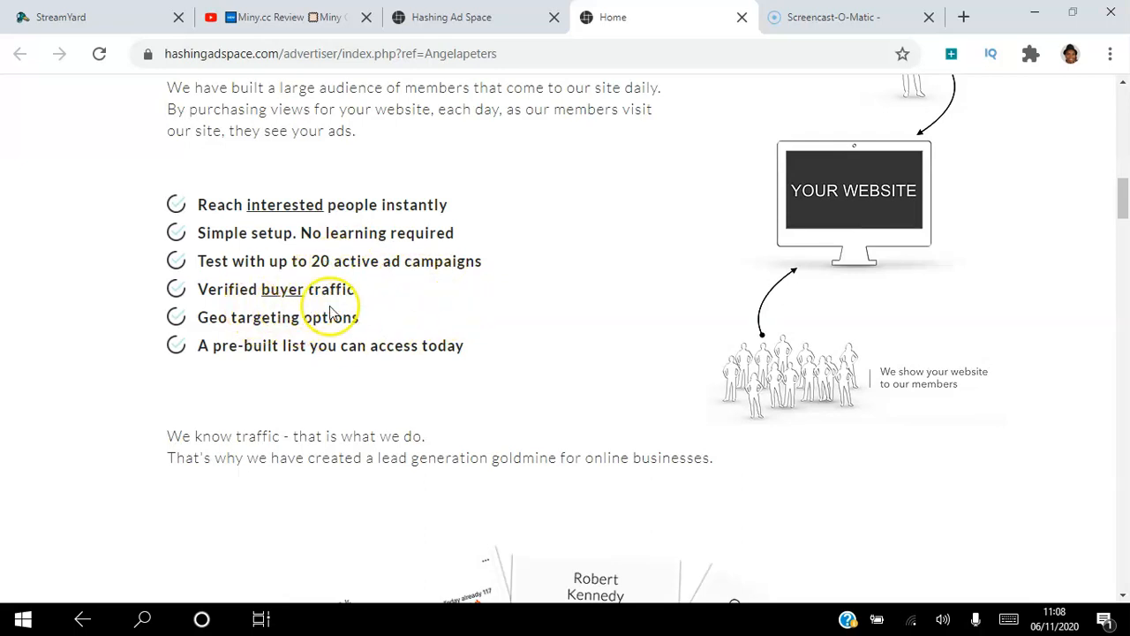
pyautogui.moveTo(300, 335)
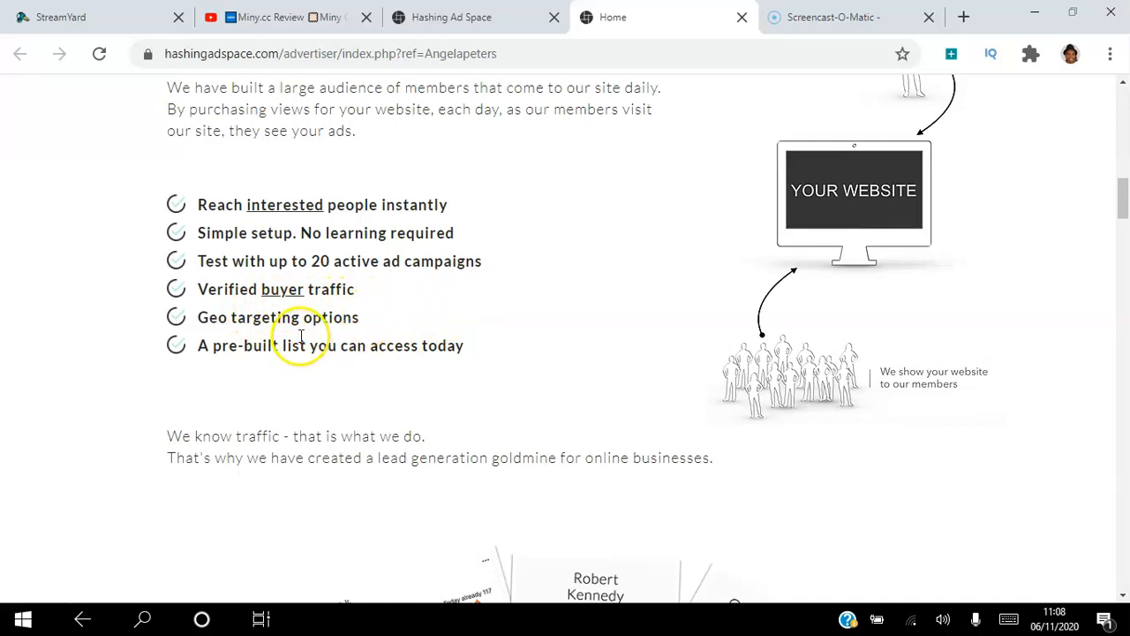
pyautogui.moveTo(382, 343)
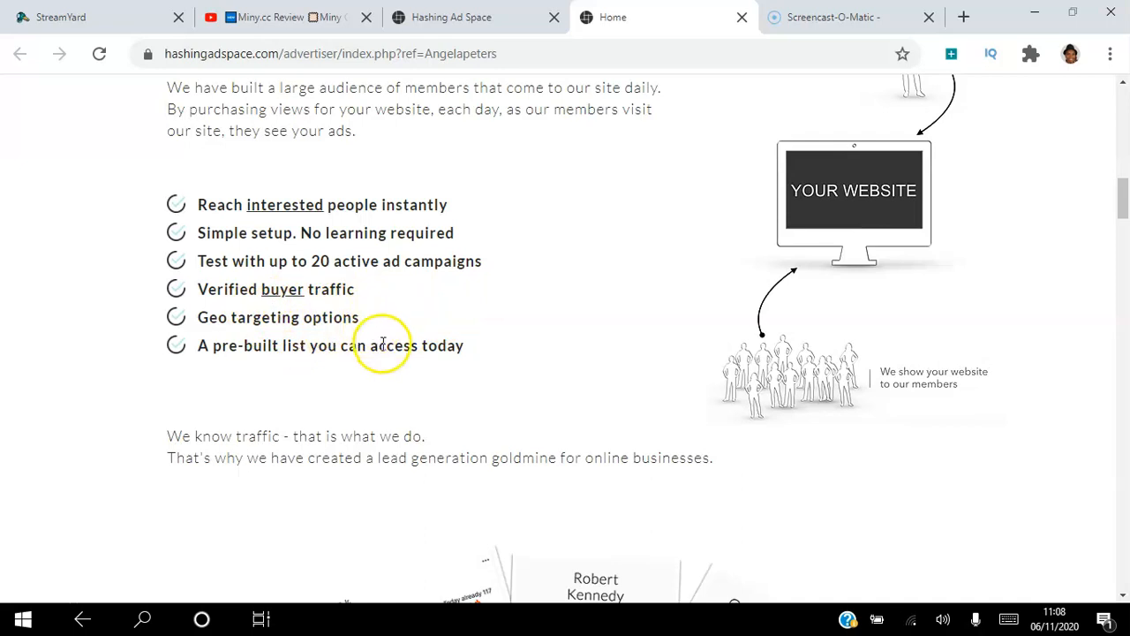
pyautogui.moveTo(750, 388)
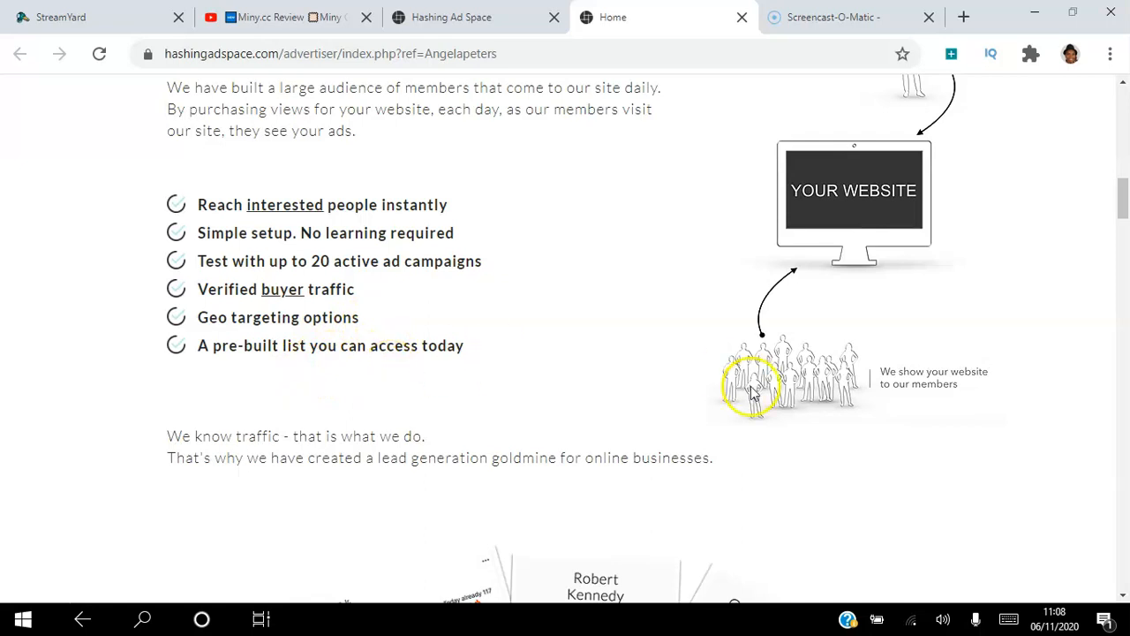
# Scroll through the three simple steps to the Step 2 full-webpage section and $10 ad bonus offer.
pyautogui.scroll(-3)
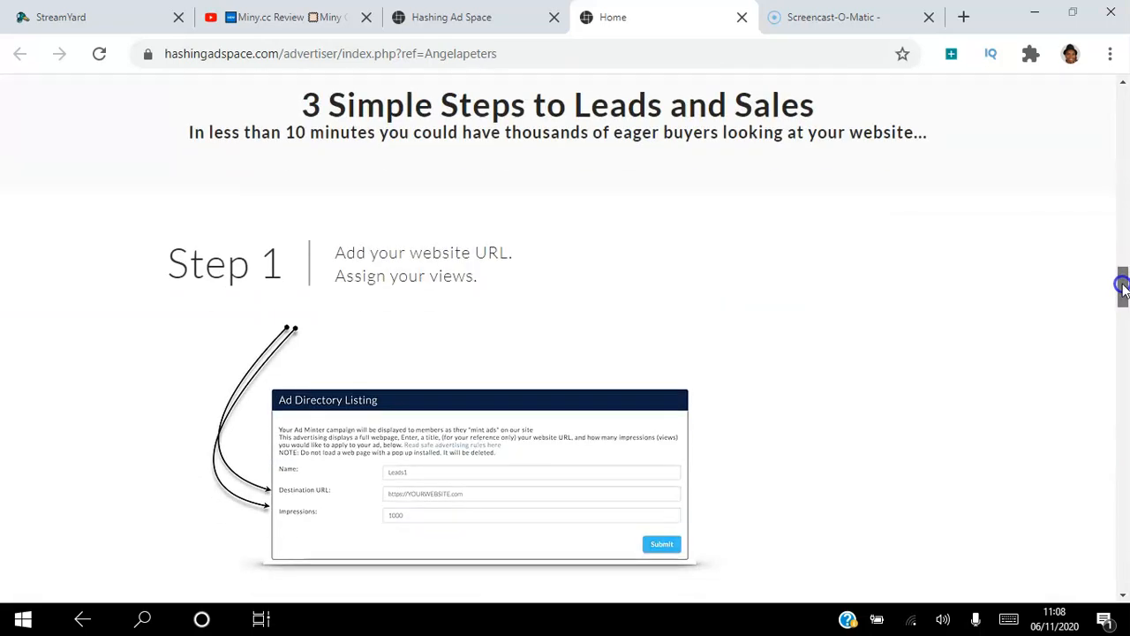
pyautogui.scroll(-3)
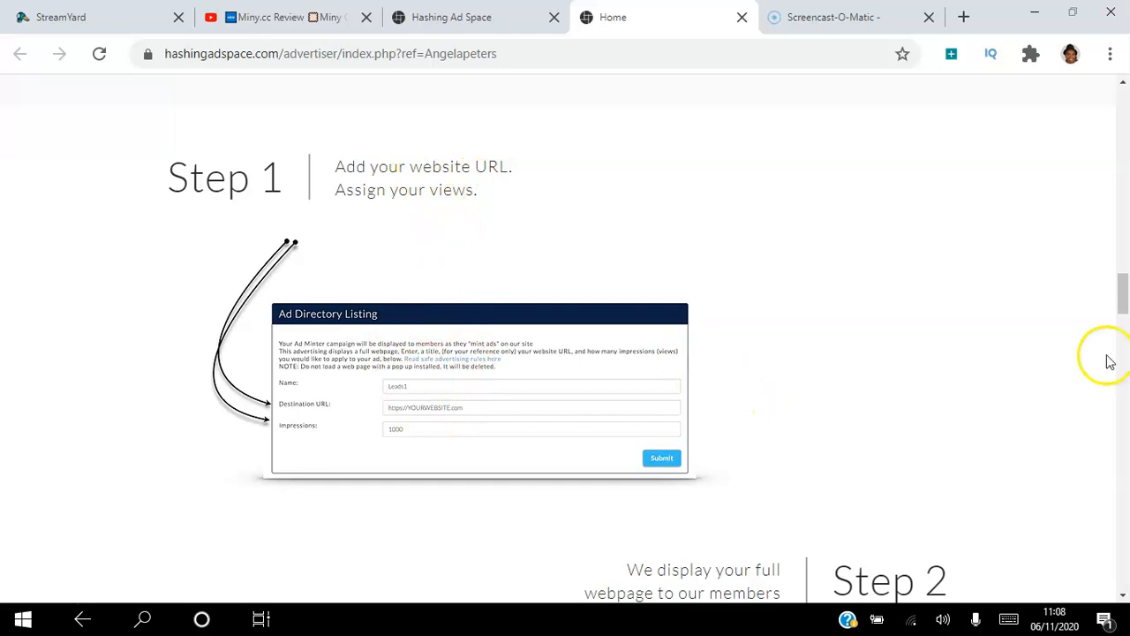
pyautogui.scroll(-3)
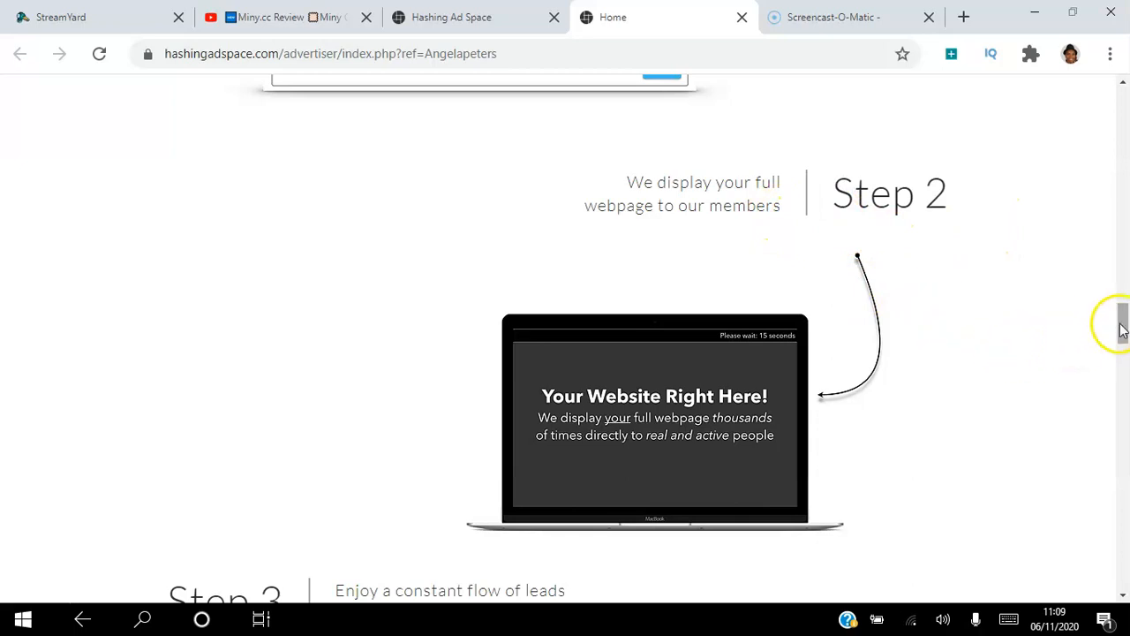
pyautogui.scroll(-3)
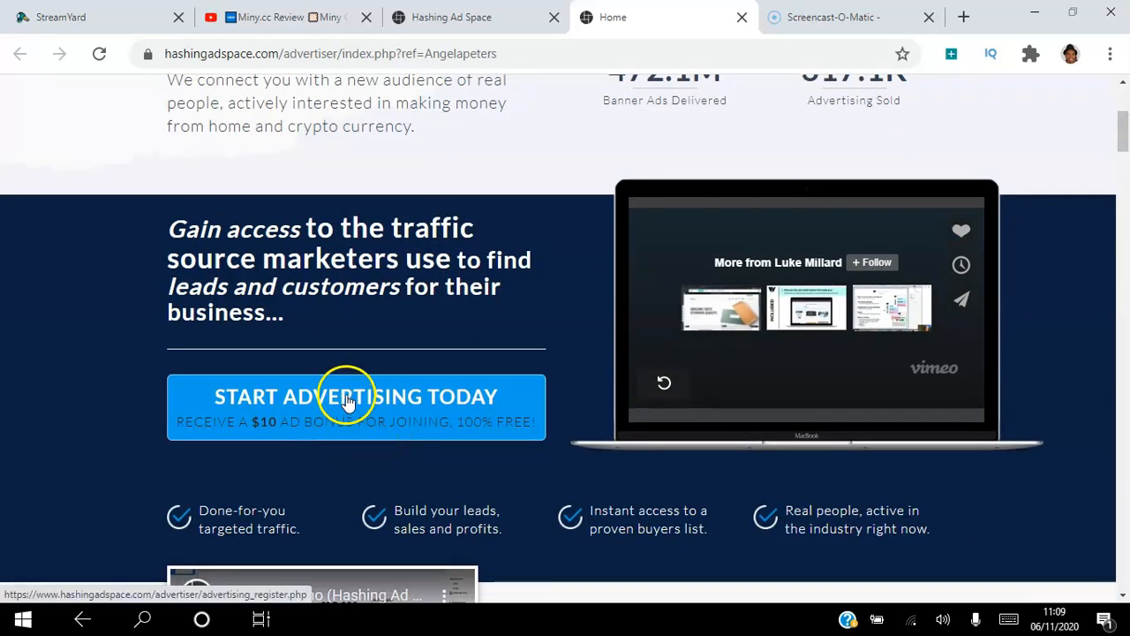
pyautogui.moveTo(351, 415)
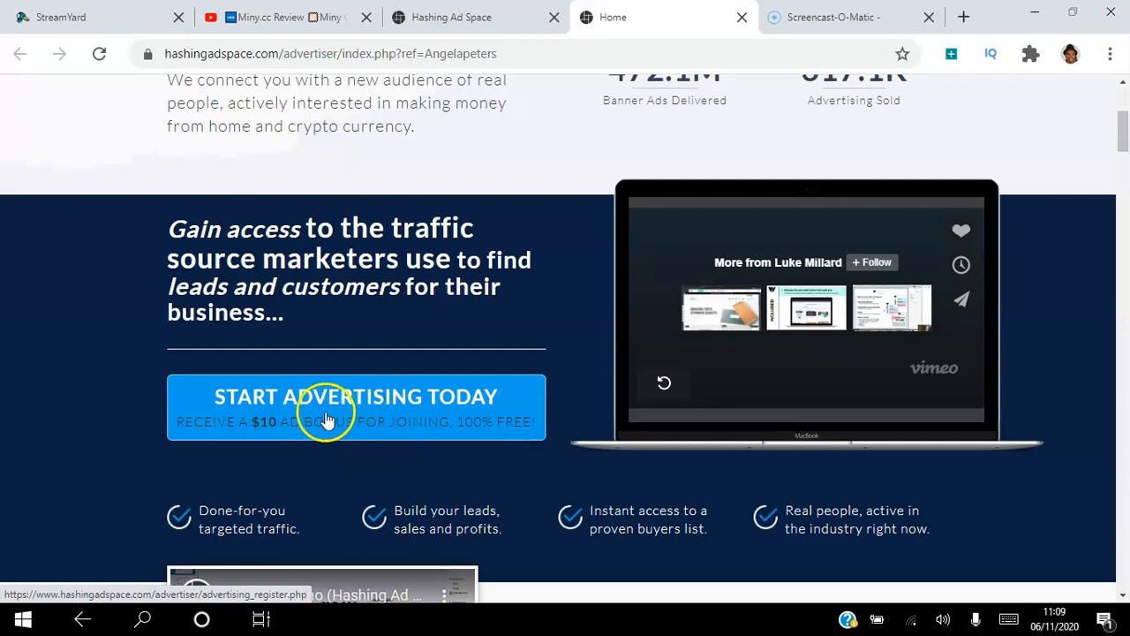
pyautogui.moveTo(418, 432)
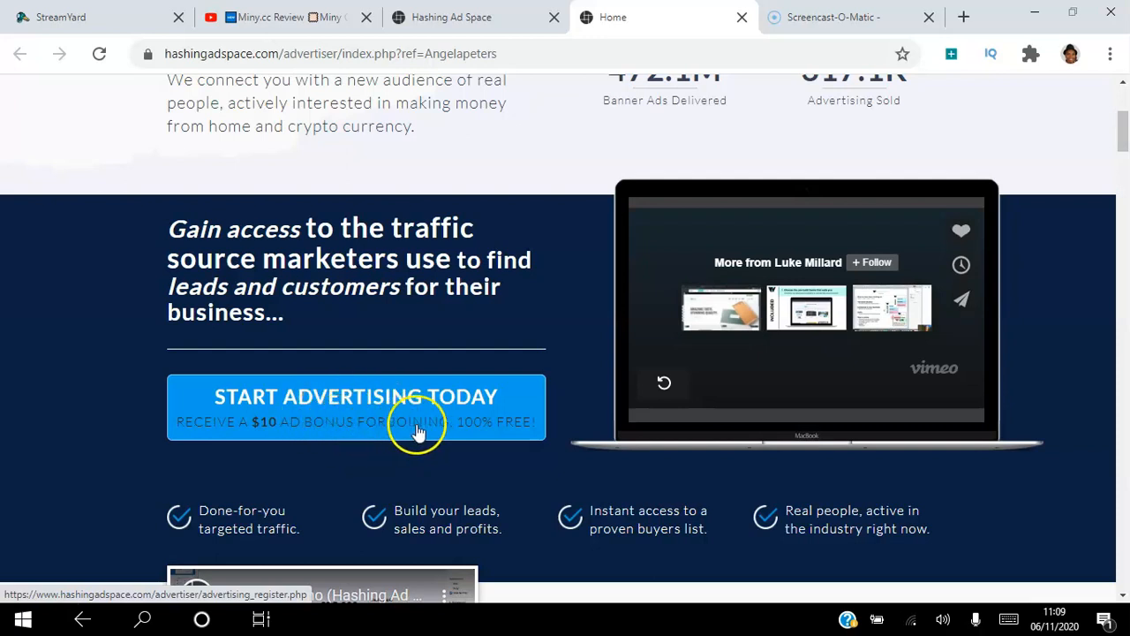
pyautogui.moveTo(450, 408)
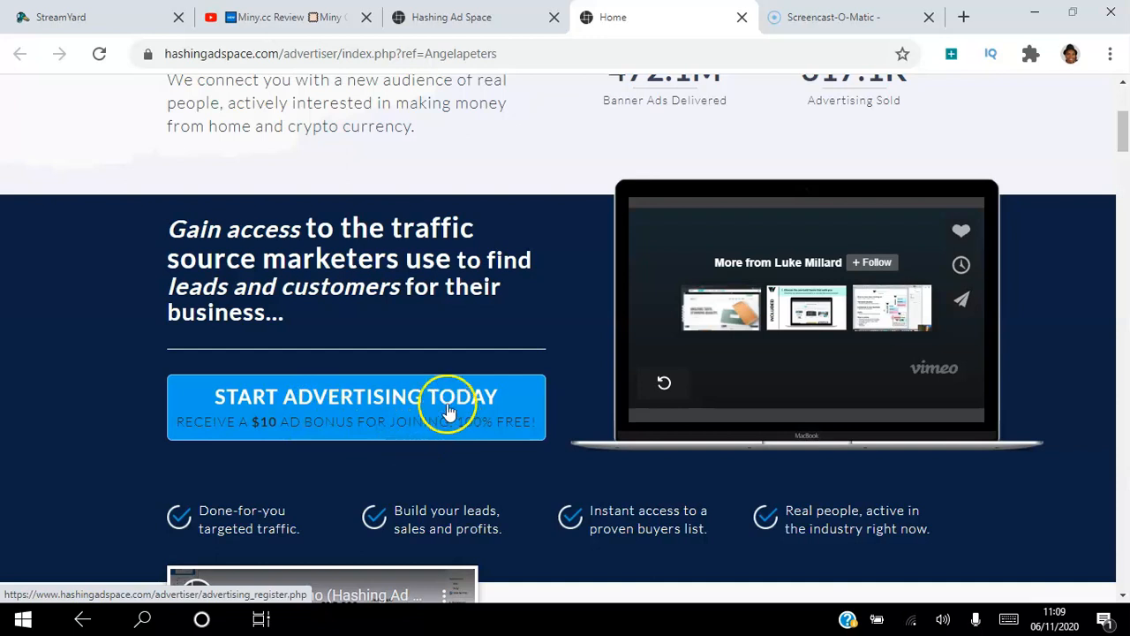
# Switch to the member dashboard tab showing the 1.18330188 ASIMI balance.
pyautogui.click(442, 16)
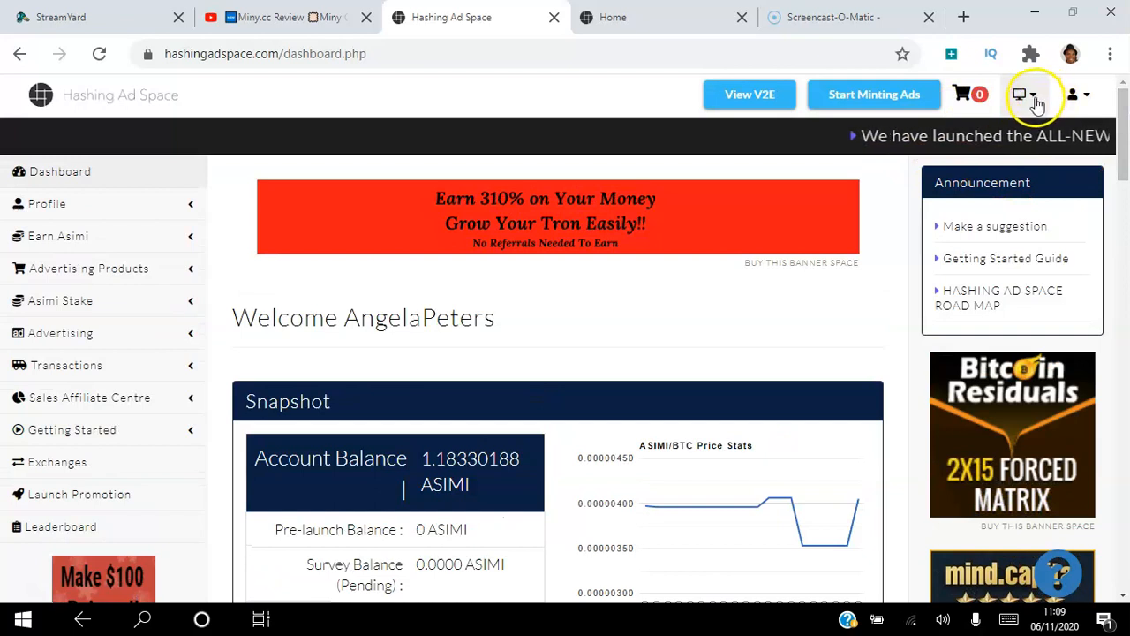
# Enter the Ad Portal Dashboard and expand the Advertising Purchase menu in the sidebar.
pyautogui.click(1019, 94)
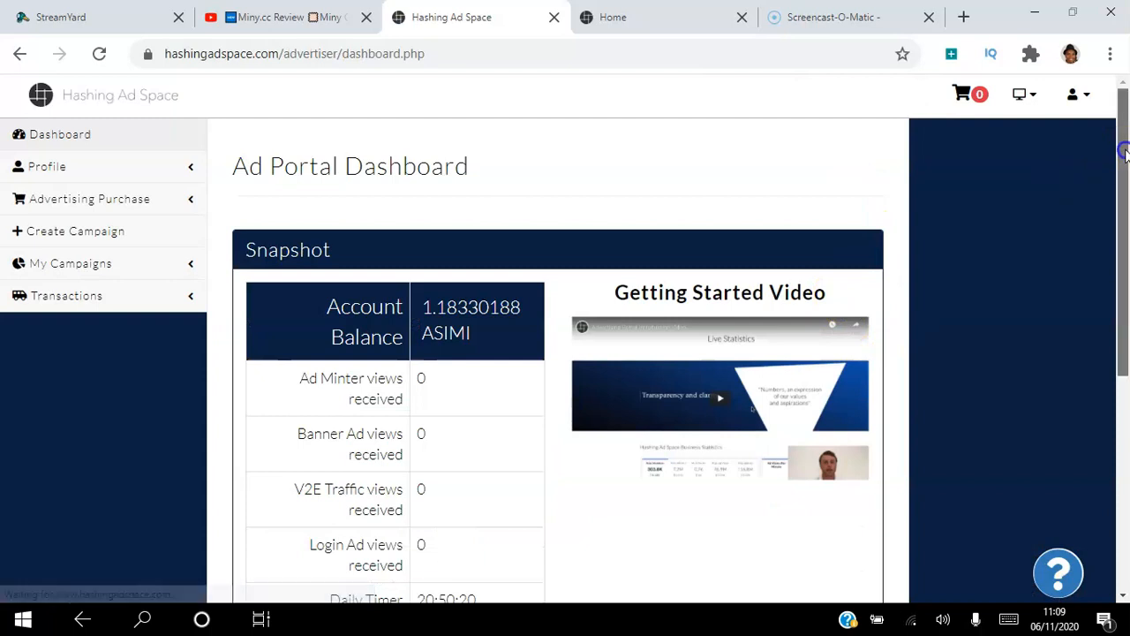
pyautogui.scroll(-3)
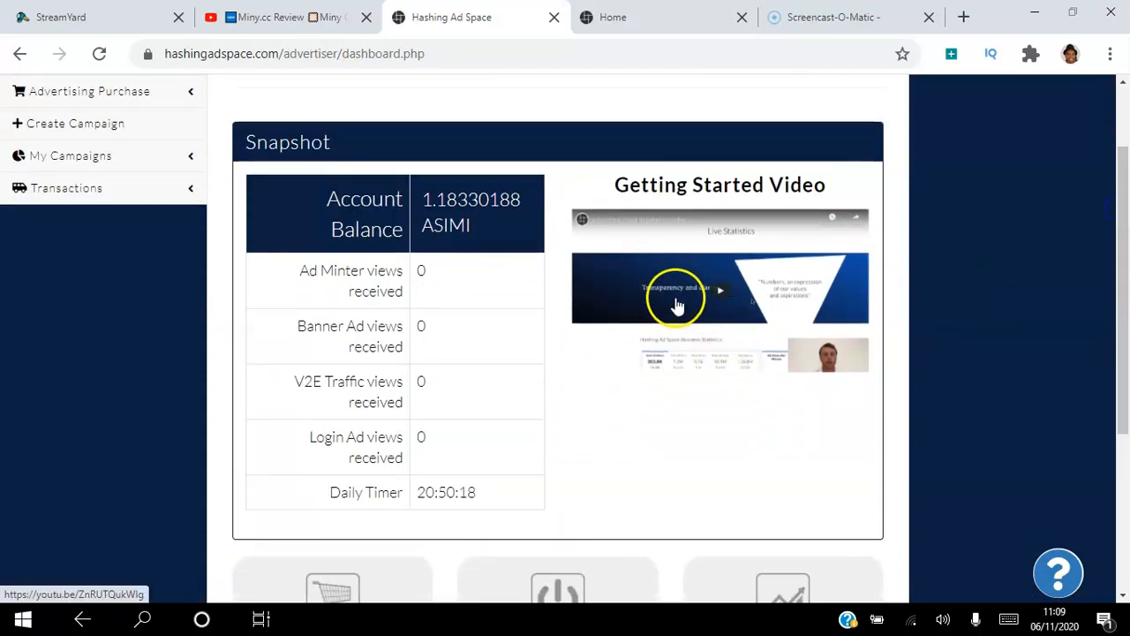
pyautogui.moveTo(1057, 273)
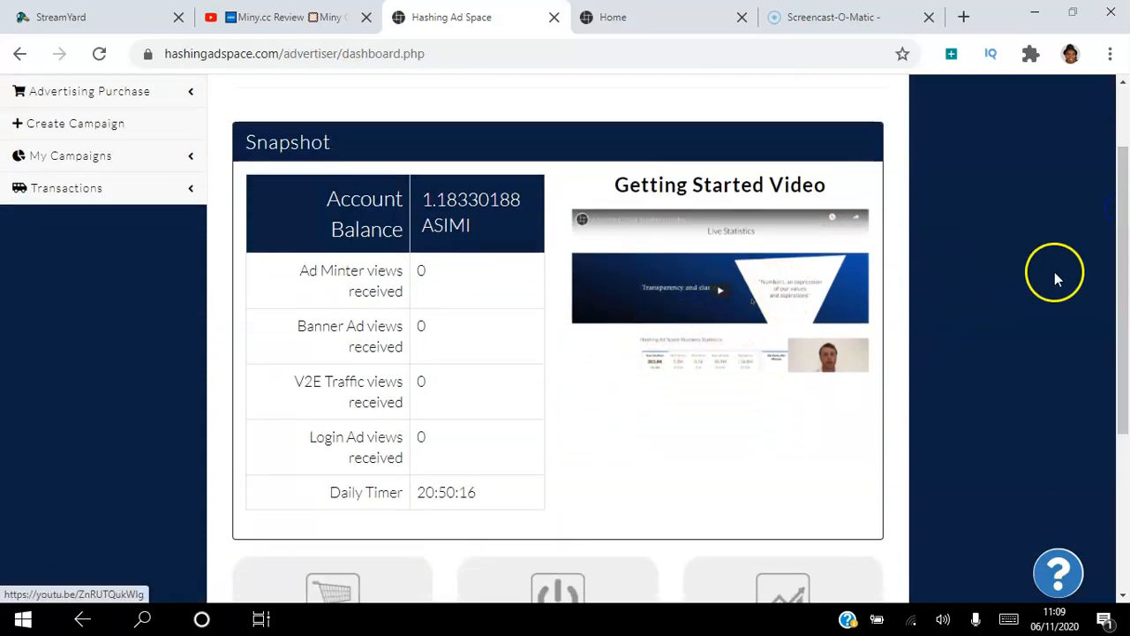
pyautogui.scroll(-3)
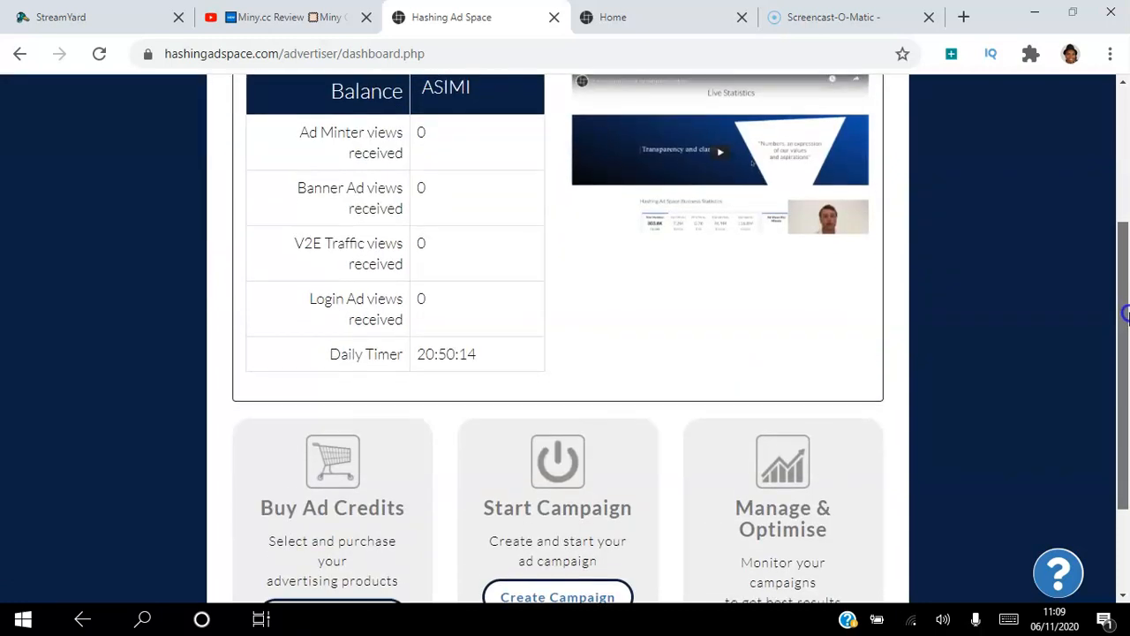
pyautogui.scroll(3)
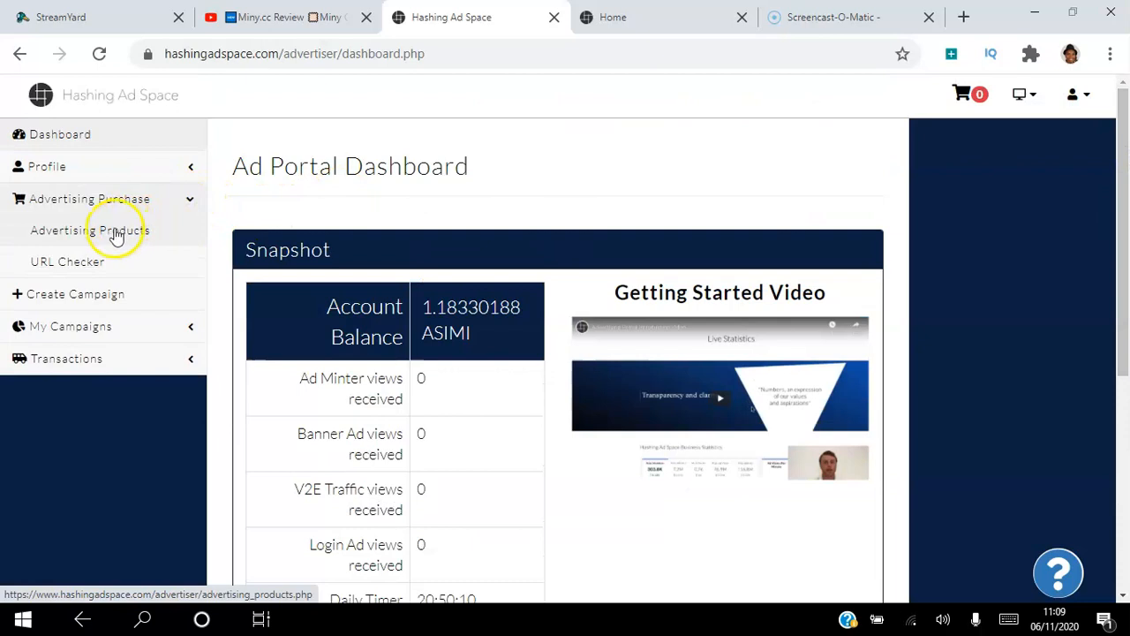
# Show the Advertising Products page from Ad Minter traffic down to the Banner Ads and View to Earn packages.
pyautogui.click(89, 229)
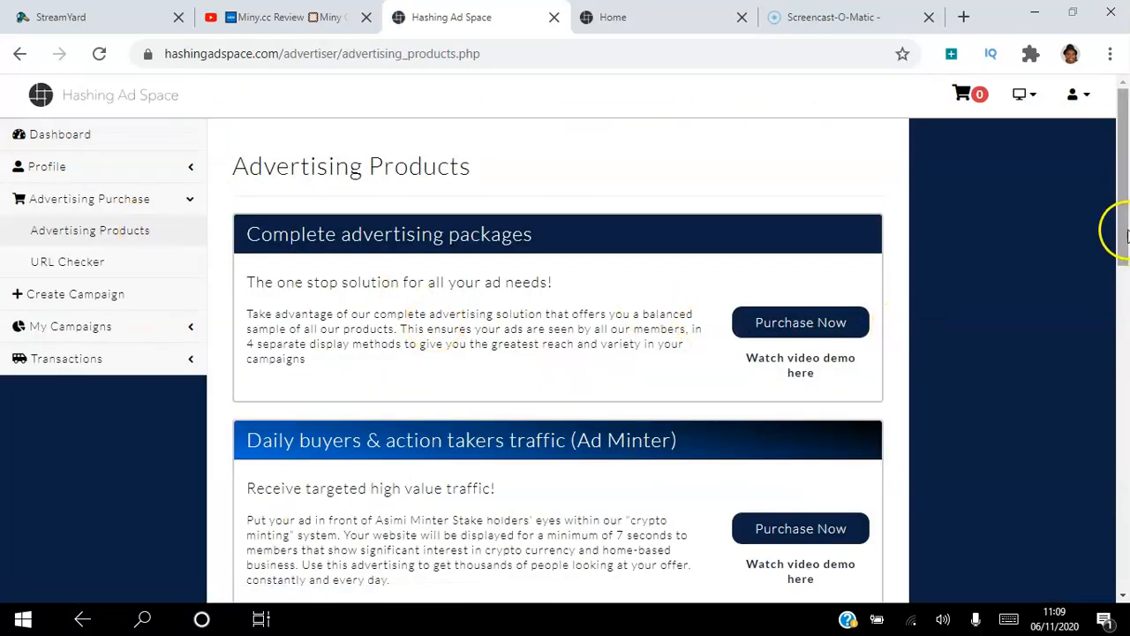
pyautogui.scroll(-3)
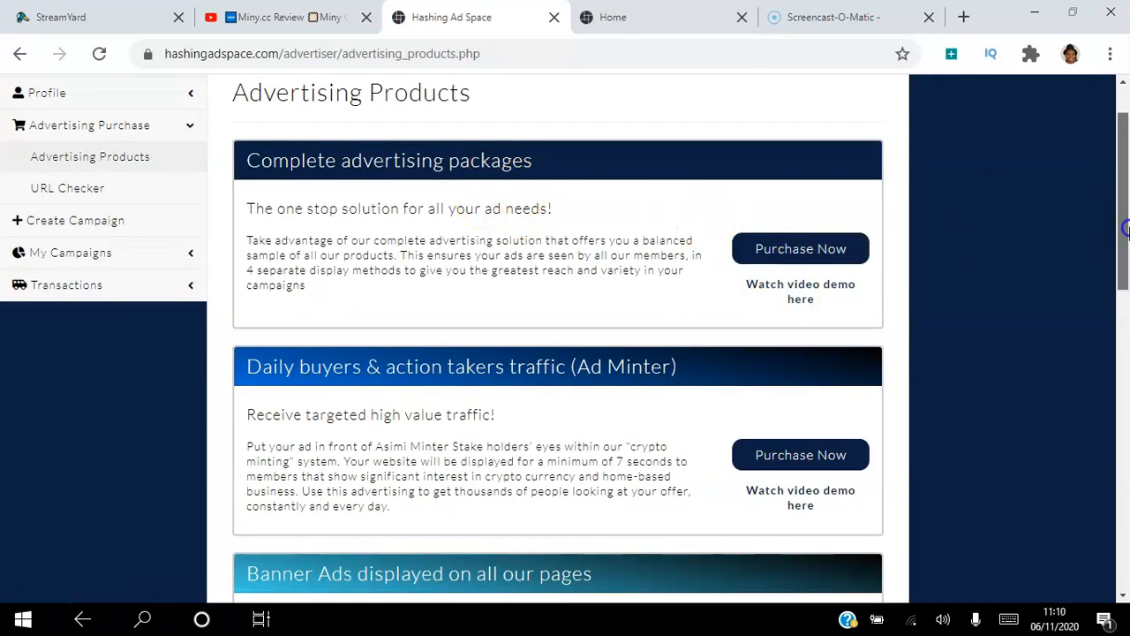
pyautogui.scroll(-3)
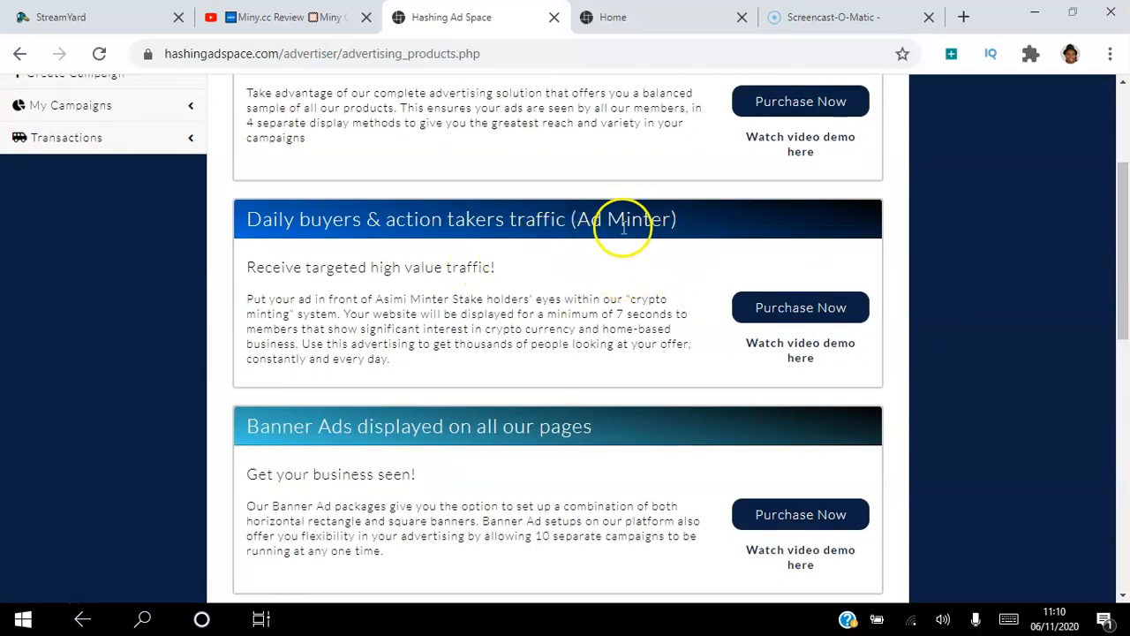
pyautogui.moveTo(623, 265)
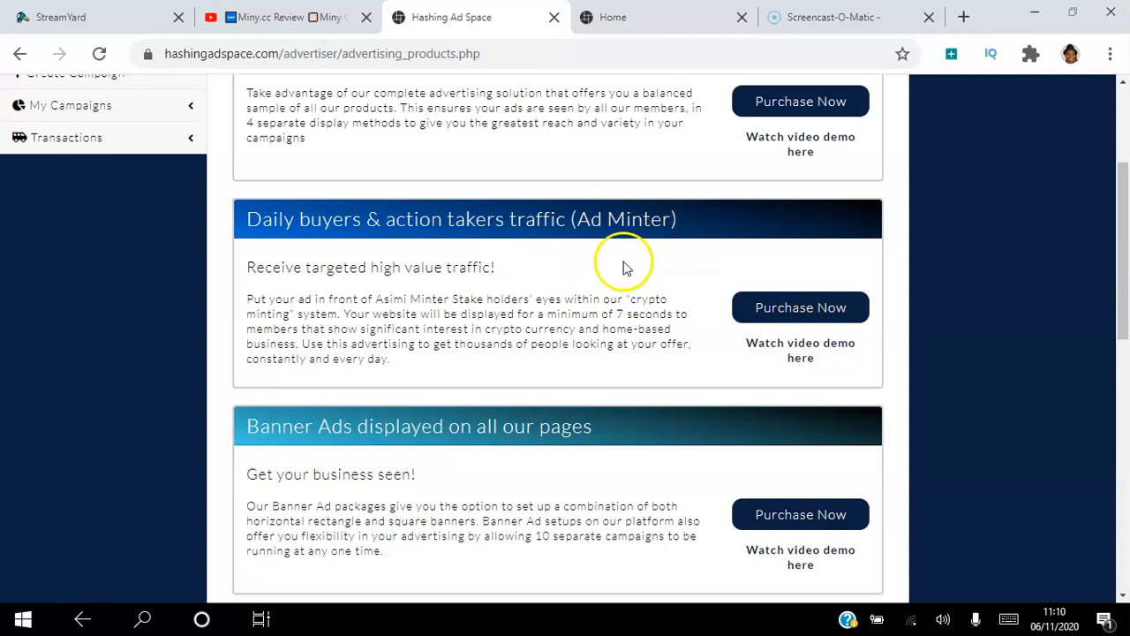
pyautogui.moveTo(596, 238)
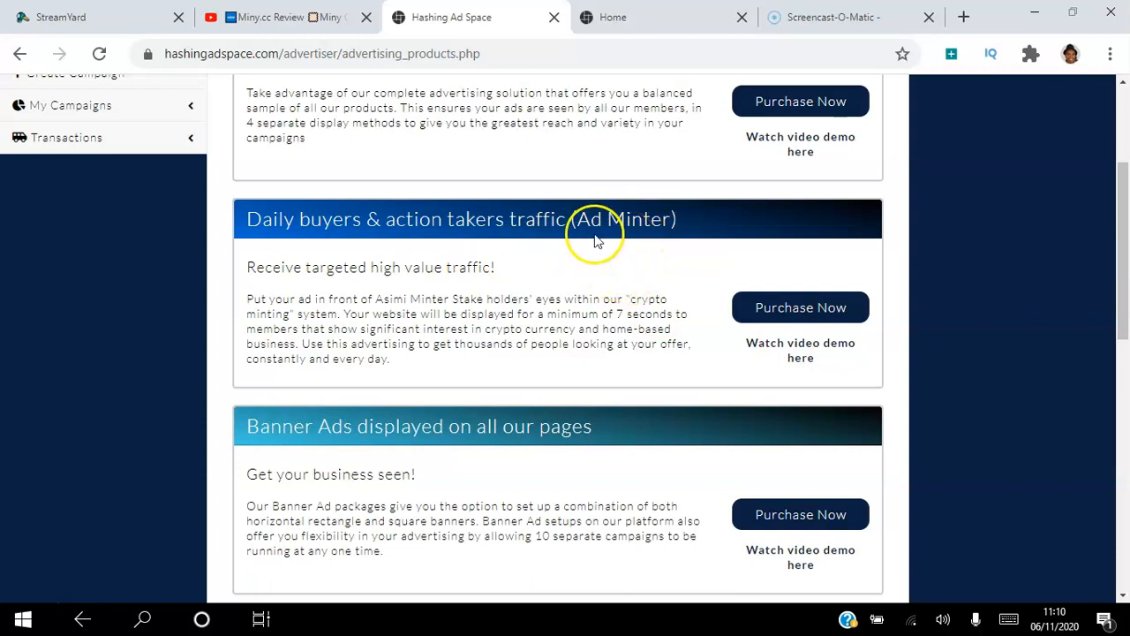
pyautogui.moveTo(671, 278)
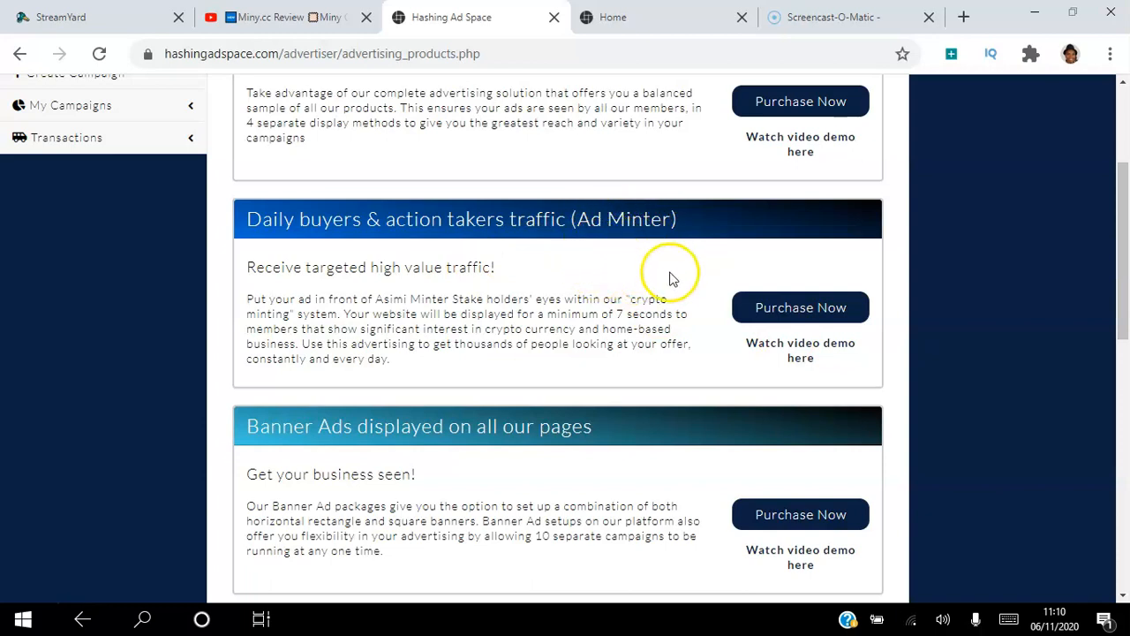
pyautogui.moveTo(609, 252)
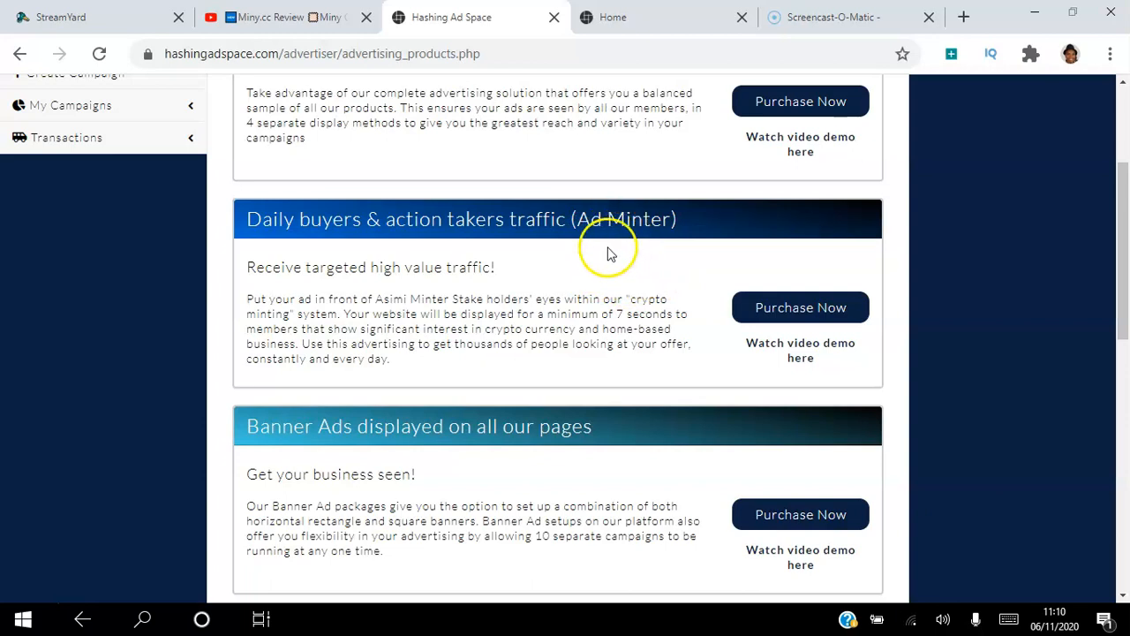
pyautogui.moveTo(652, 269)
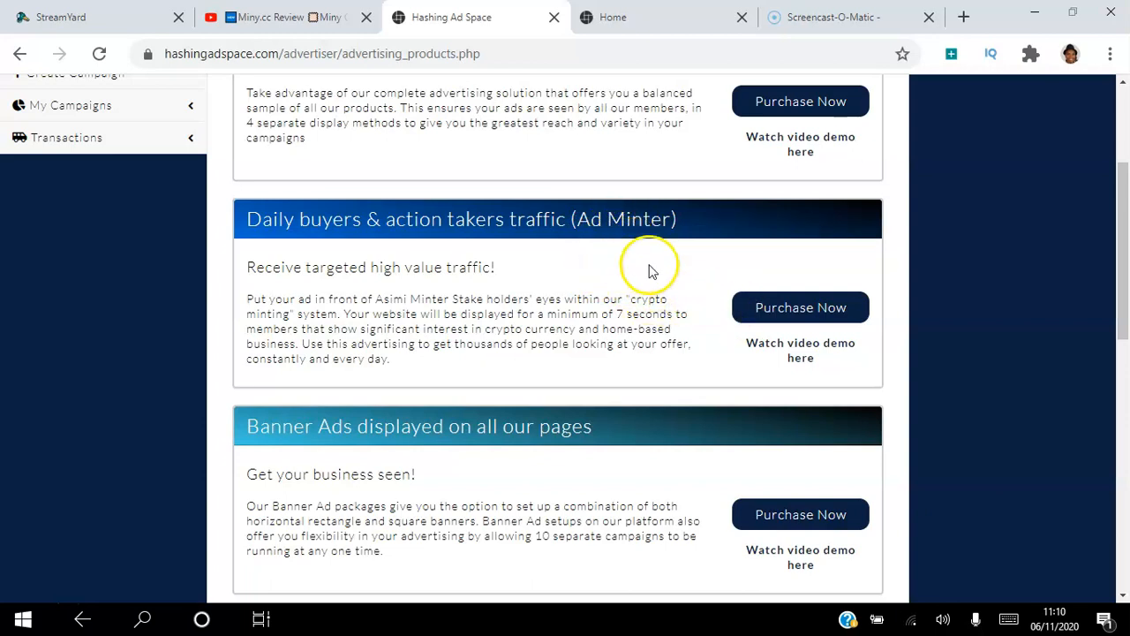
pyautogui.moveTo(696, 265)
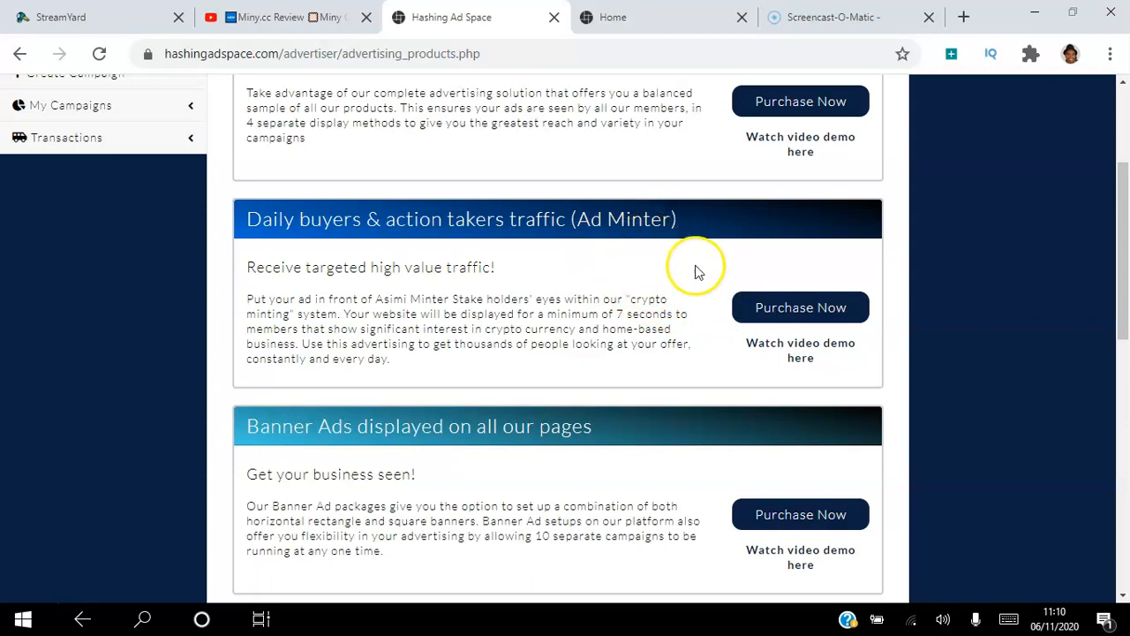
pyautogui.scroll(-3)
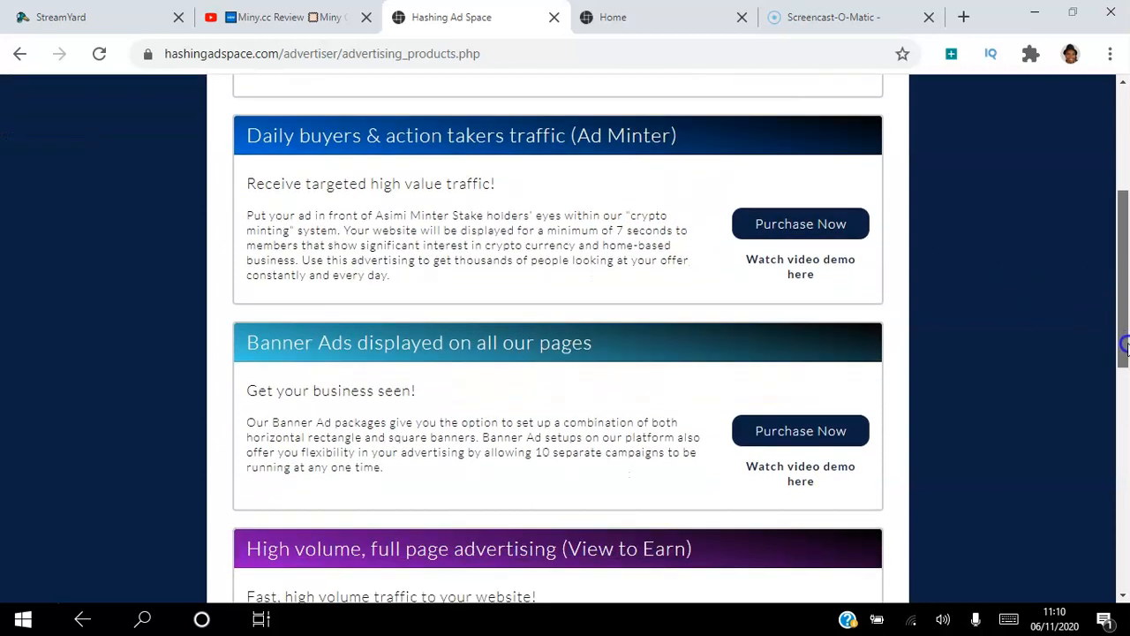
pyautogui.scroll(-3)
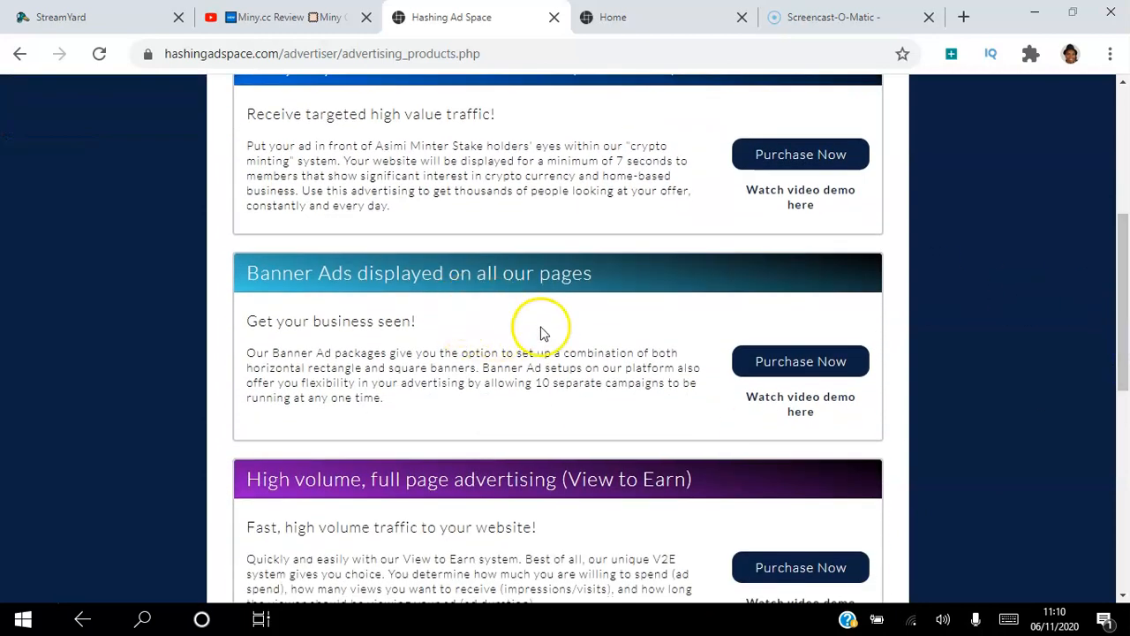
pyautogui.moveTo(649, 16)
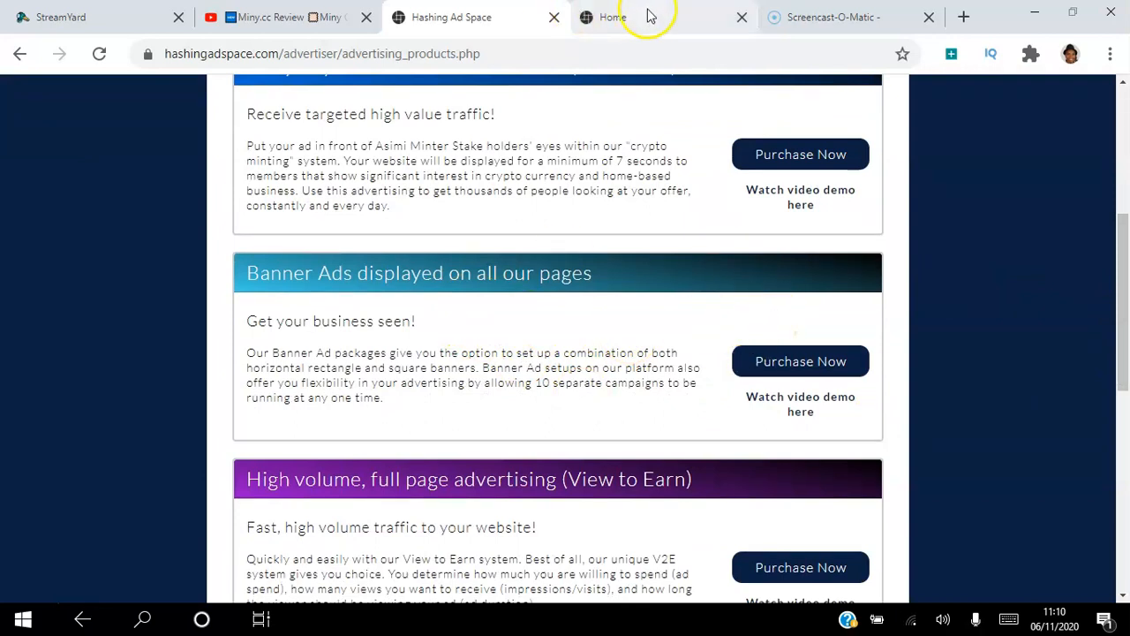
# From the other tab, go via the advertiser dashboard's portal dropdown to the Main Site member dashboard.
pyautogui.click(612, 17)
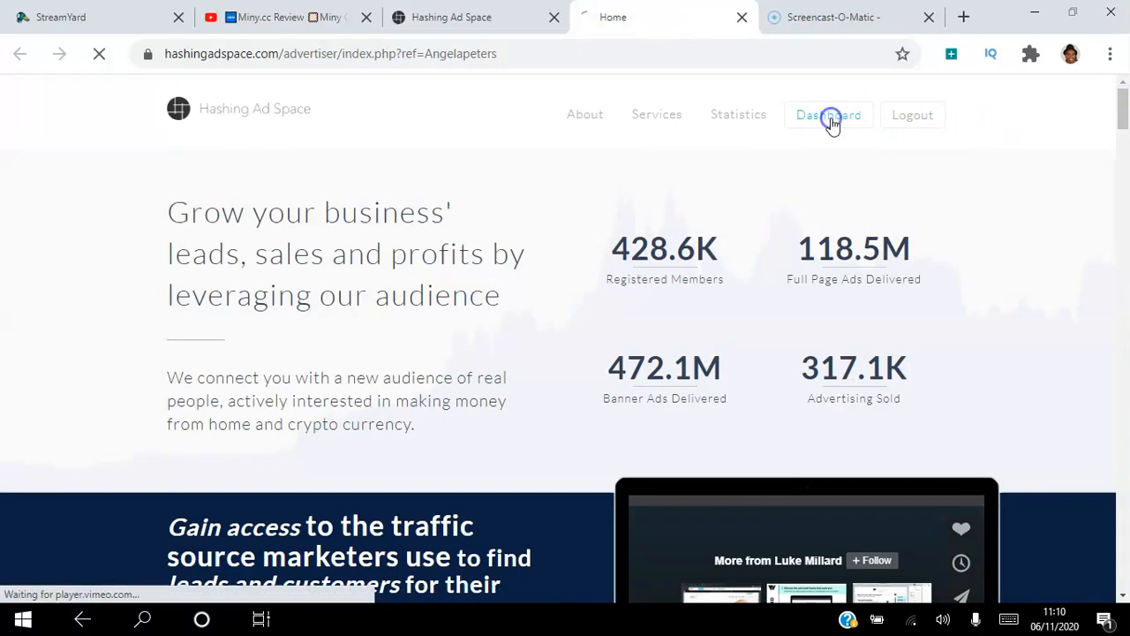
pyautogui.click(827, 115)
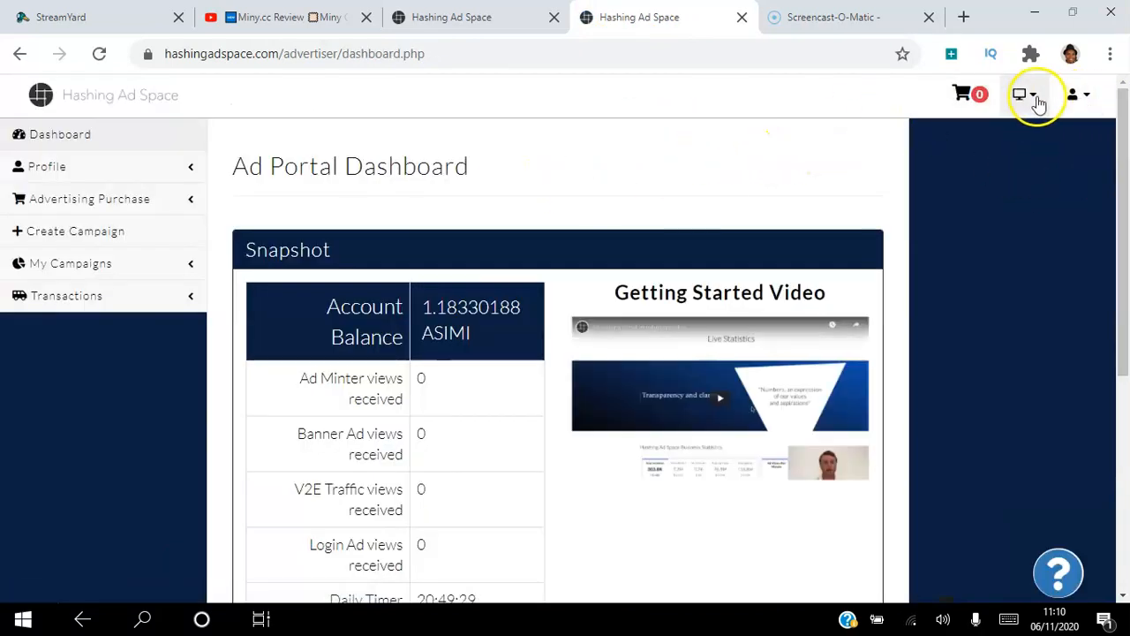
pyautogui.click(1022, 95)
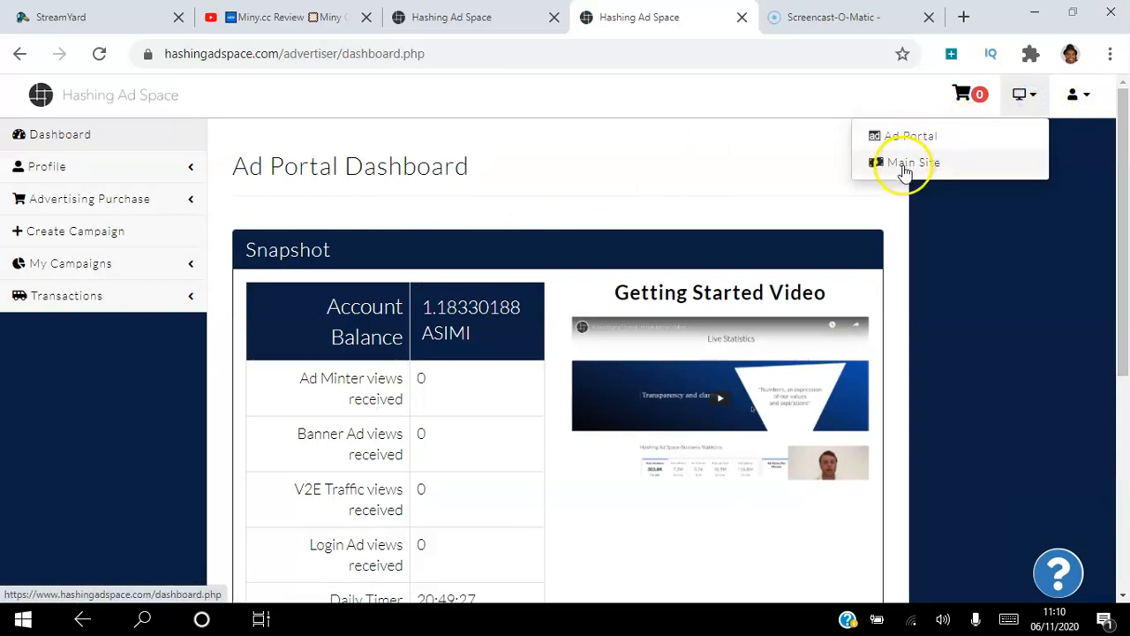
pyautogui.click(905, 163)
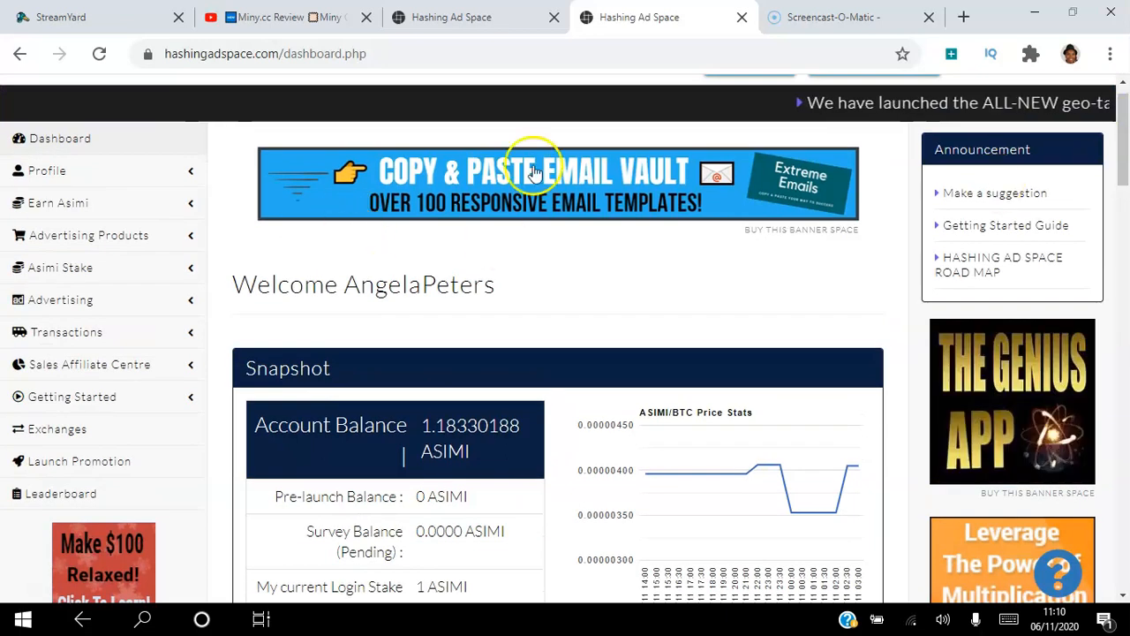
# Scroll down through the member dashboard statistics below the account Snapshot.
pyautogui.scroll(-3)
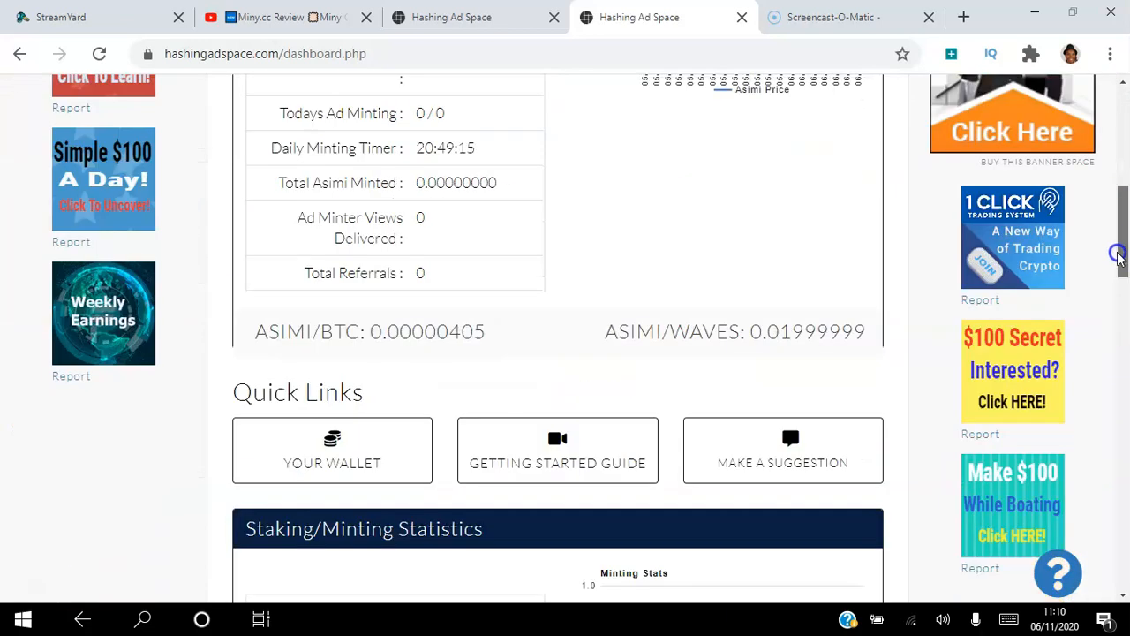
pyautogui.scroll(-3)
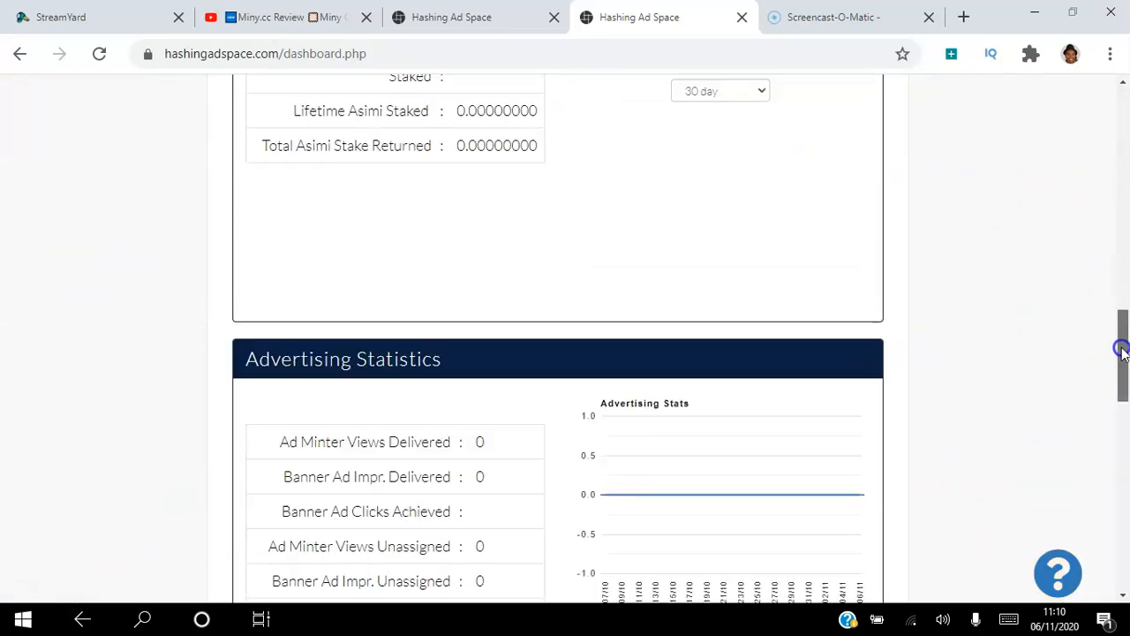
pyautogui.scroll(-3)
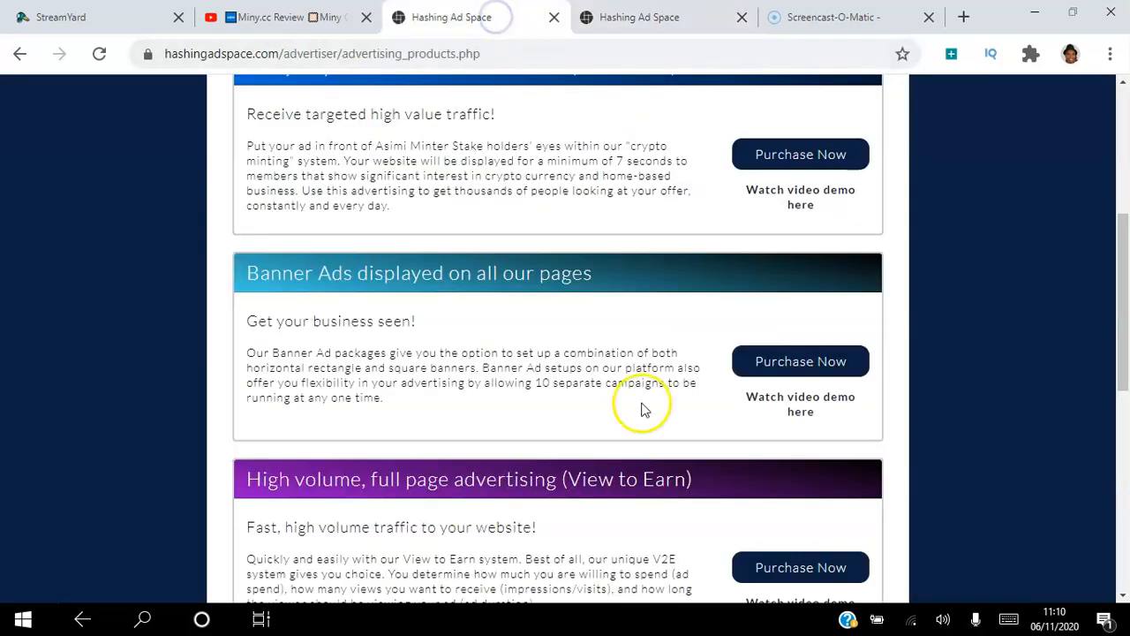
pyautogui.moveTo(1117, 380)
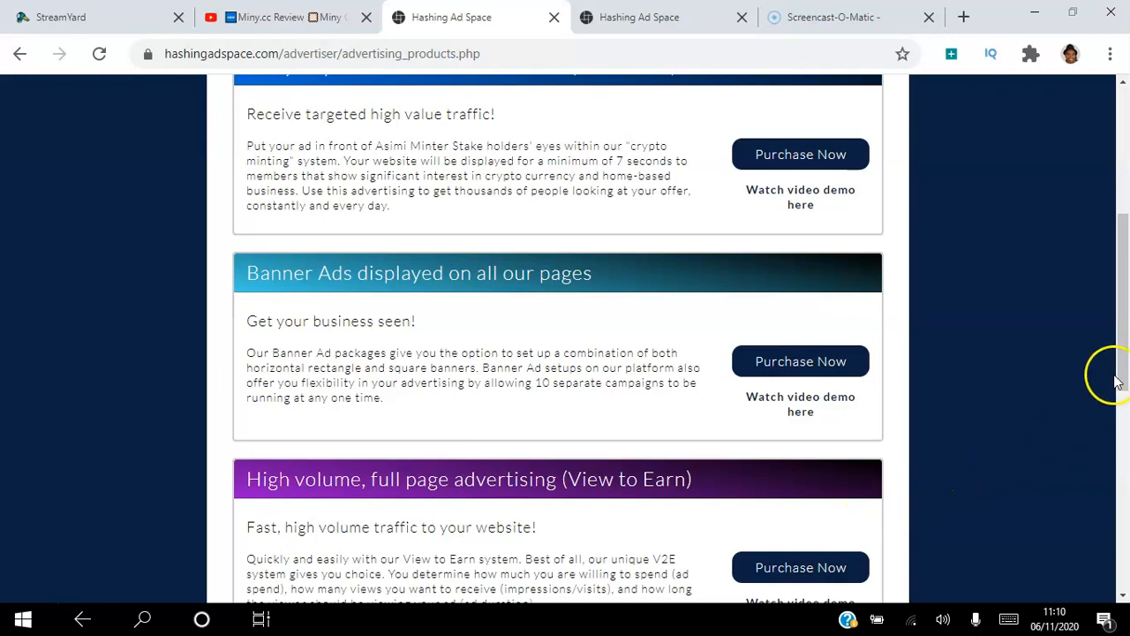
# Scroll the dashboard back up to the welcome section and account Snapshot.
pyautogui.scroll(-3)
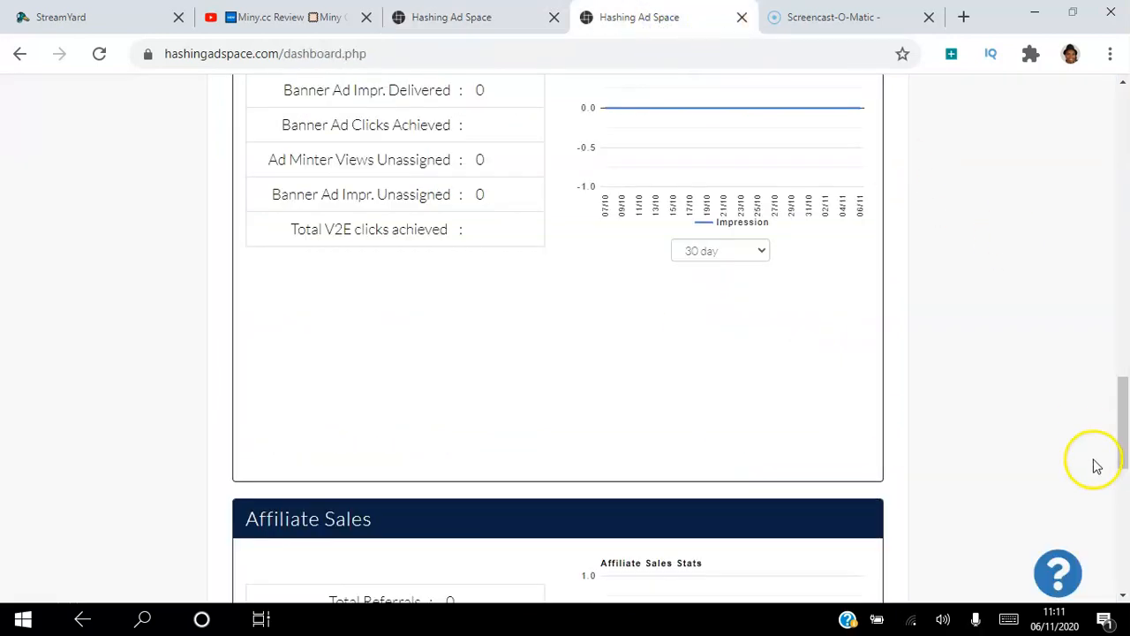
pyautogui.scroll(3)
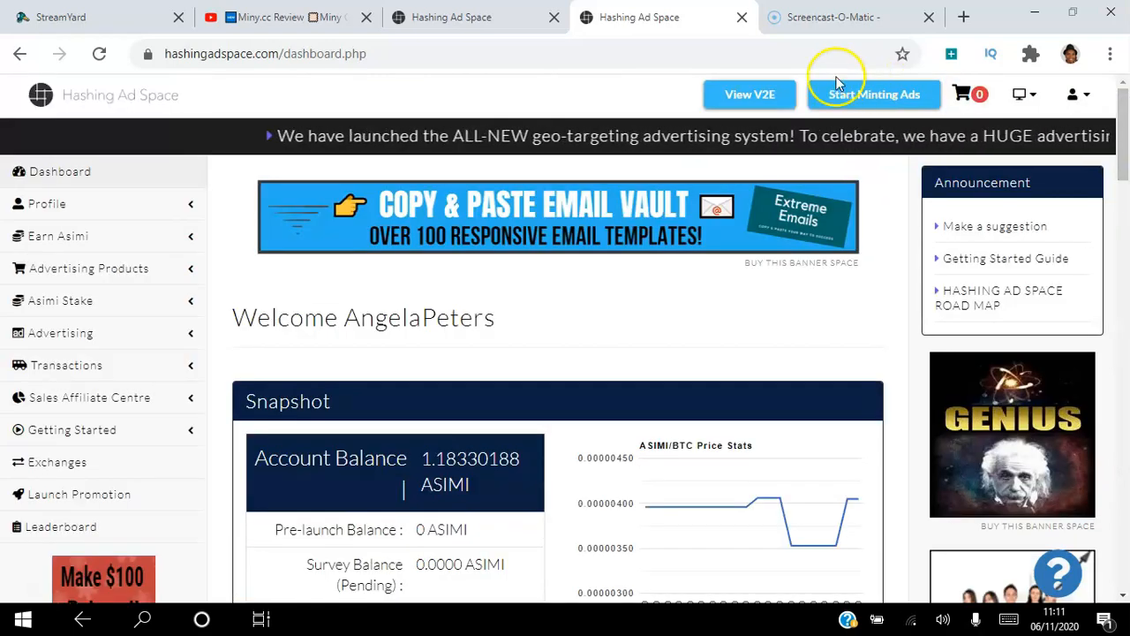
# Go to View V2E and scroll to the Your Available Ads table with Asimi rewards and durations.
pyautogui.click(750, 95)
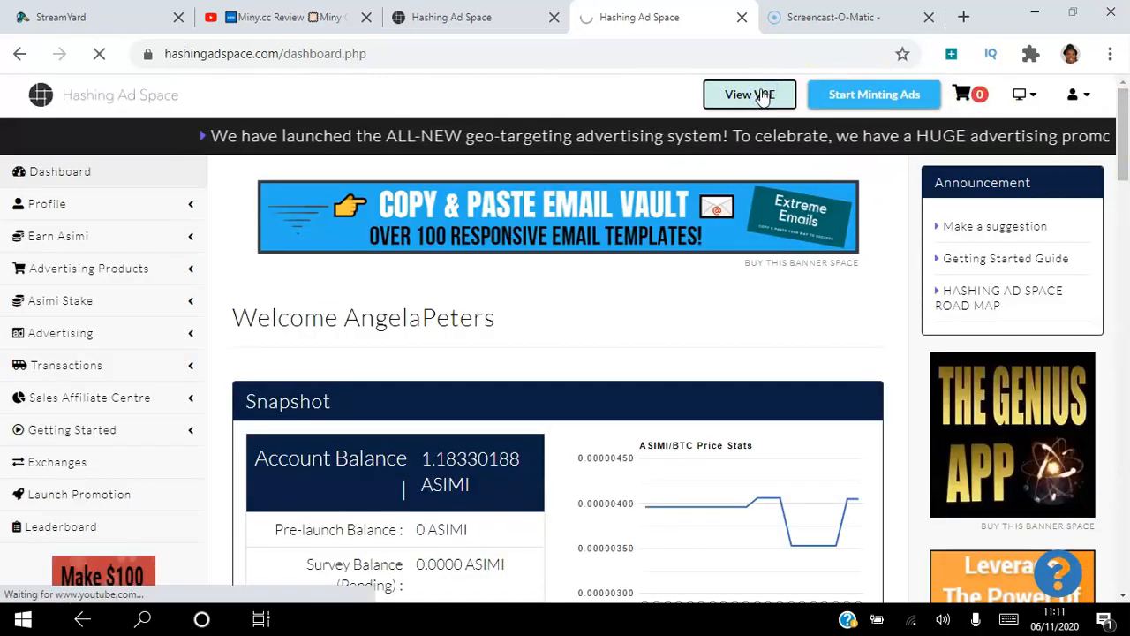
pyautogui.click(750, 94)
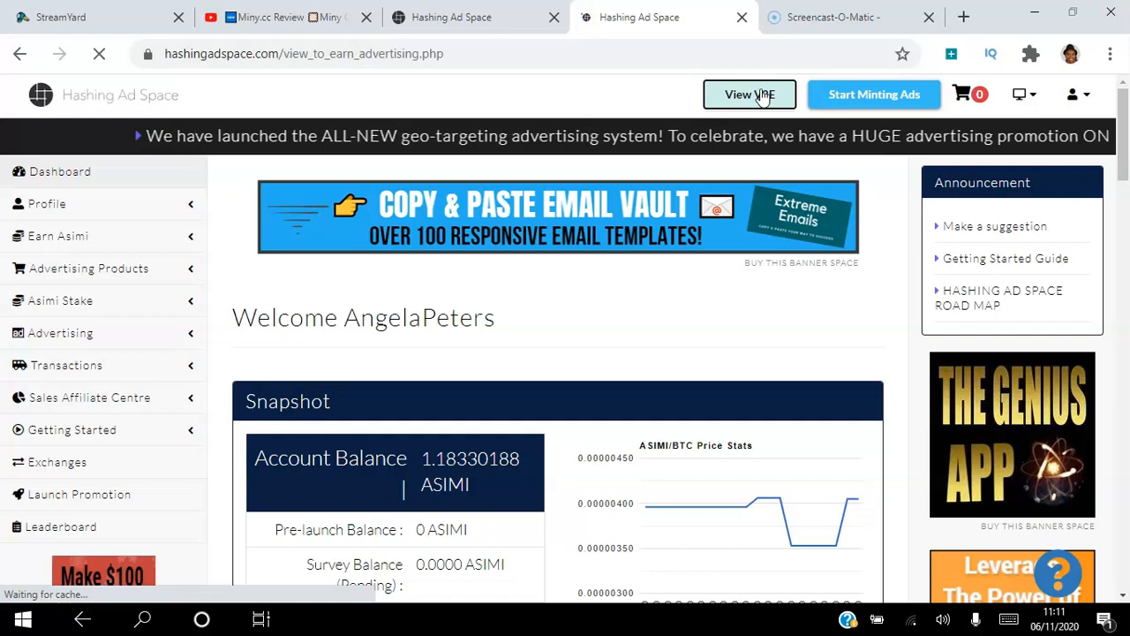
pyautogui.click(750, 95)
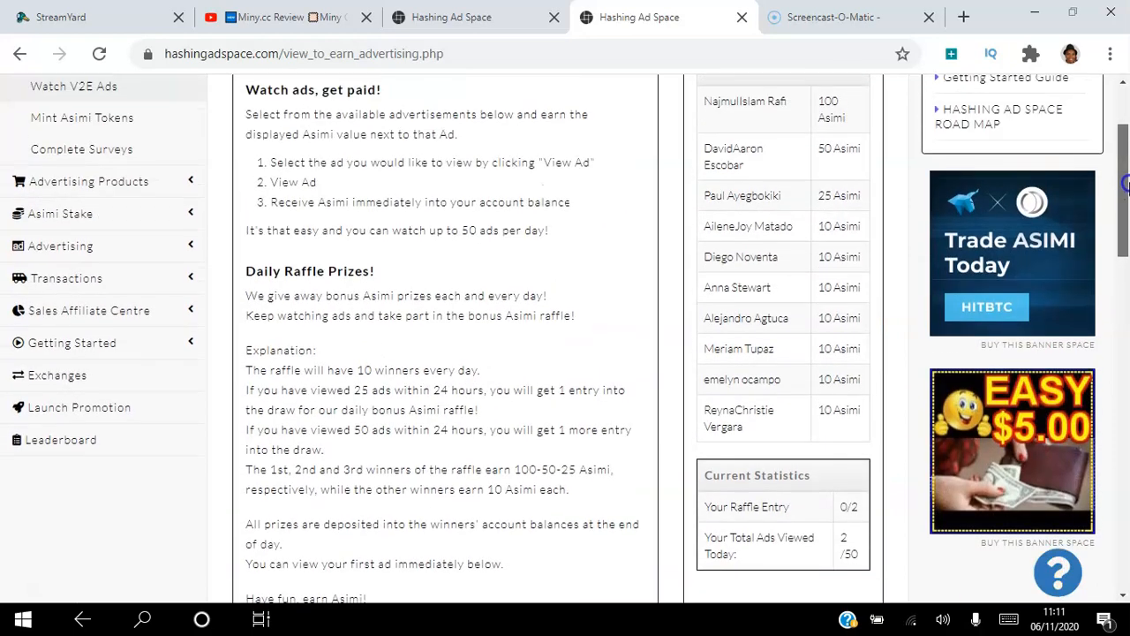
pyautogui.scroll(-3)
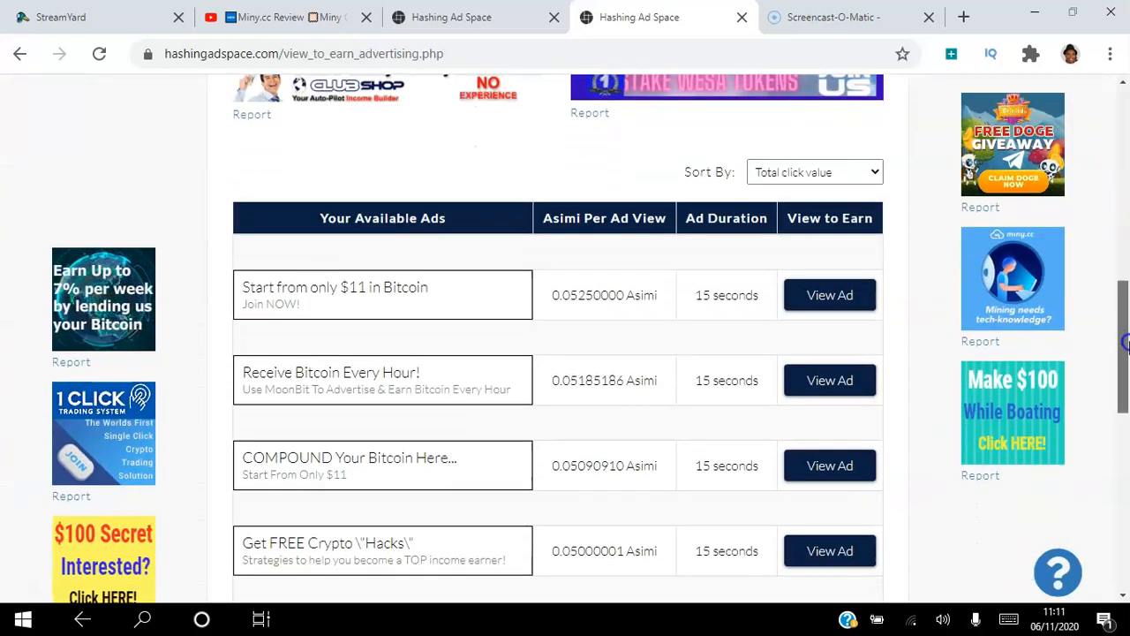
pyautogui.scroll(-3)
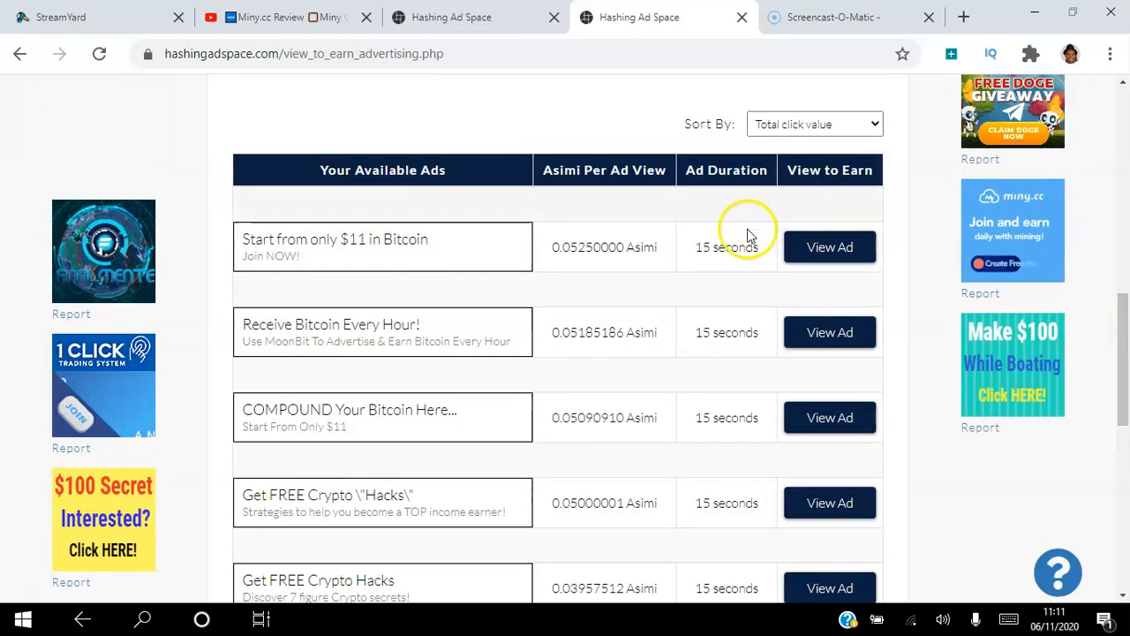
pyautogui.moveTo(626, 170)
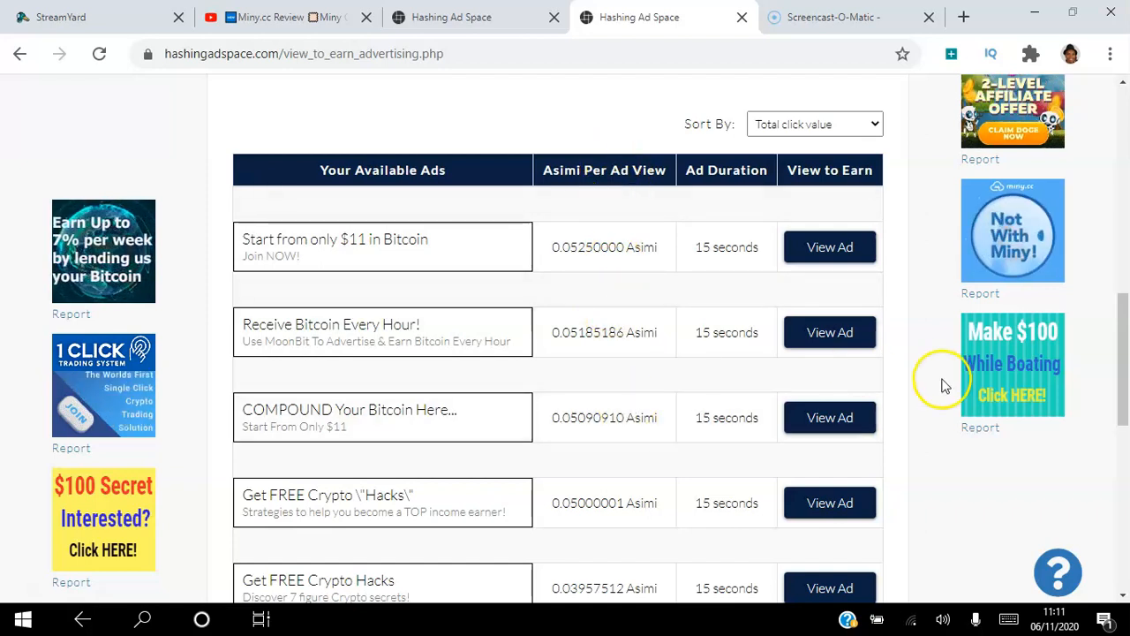
pyautogui.scroll(-3)
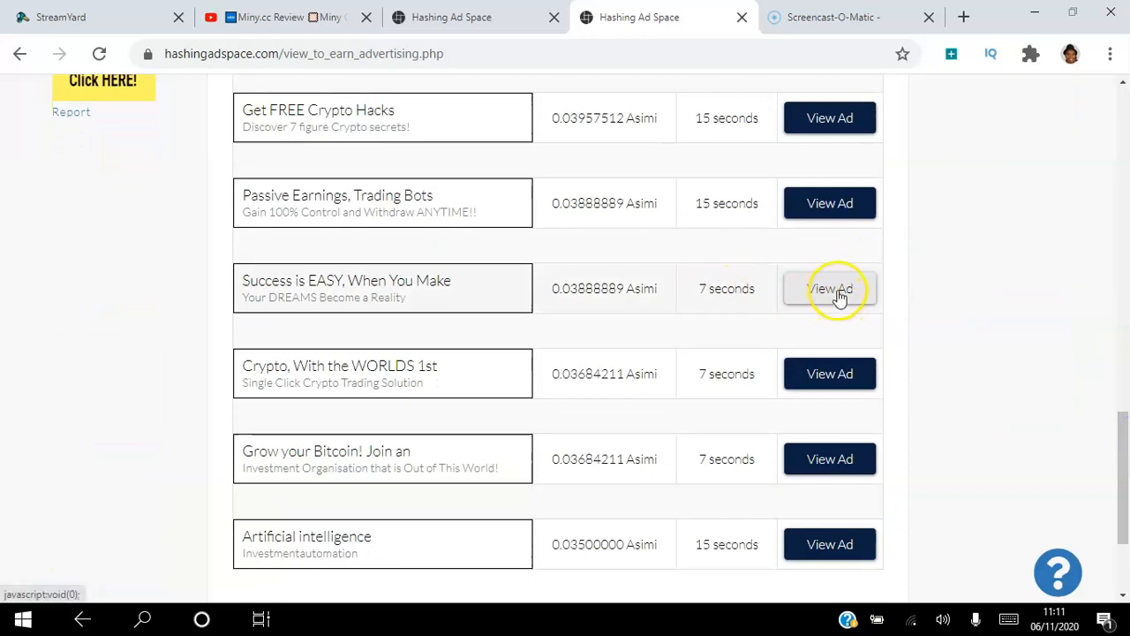
# View the 7-second ad, solve the slide puzzle, and close it to collect the third V2E Asimi credit.
pyautogui.click(830, 287)
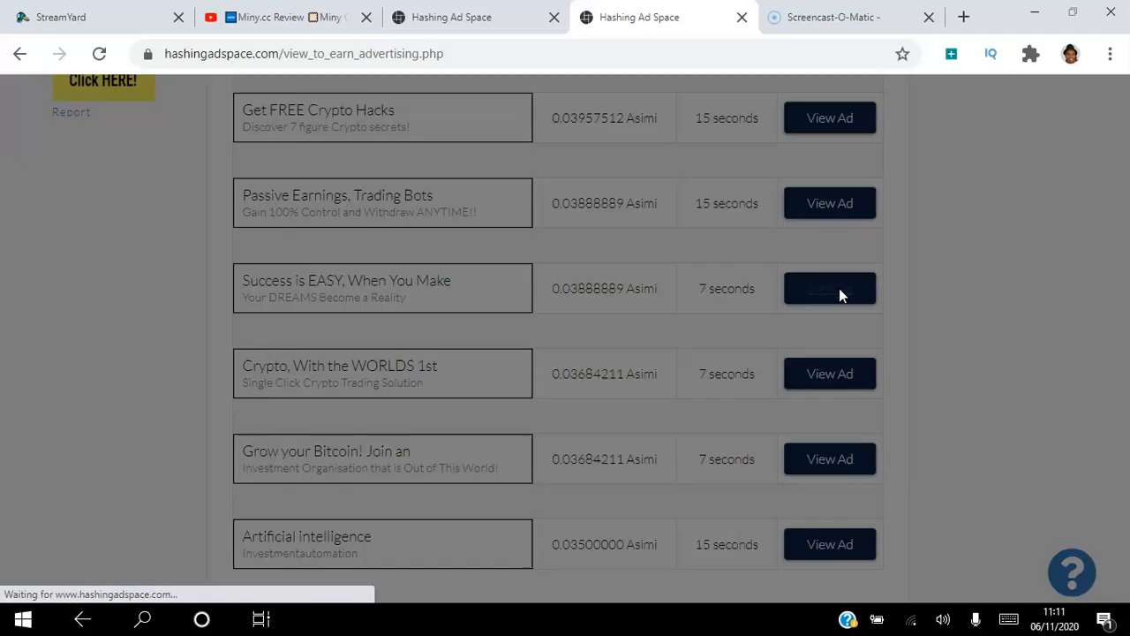
pyautogui.click(829, 288)
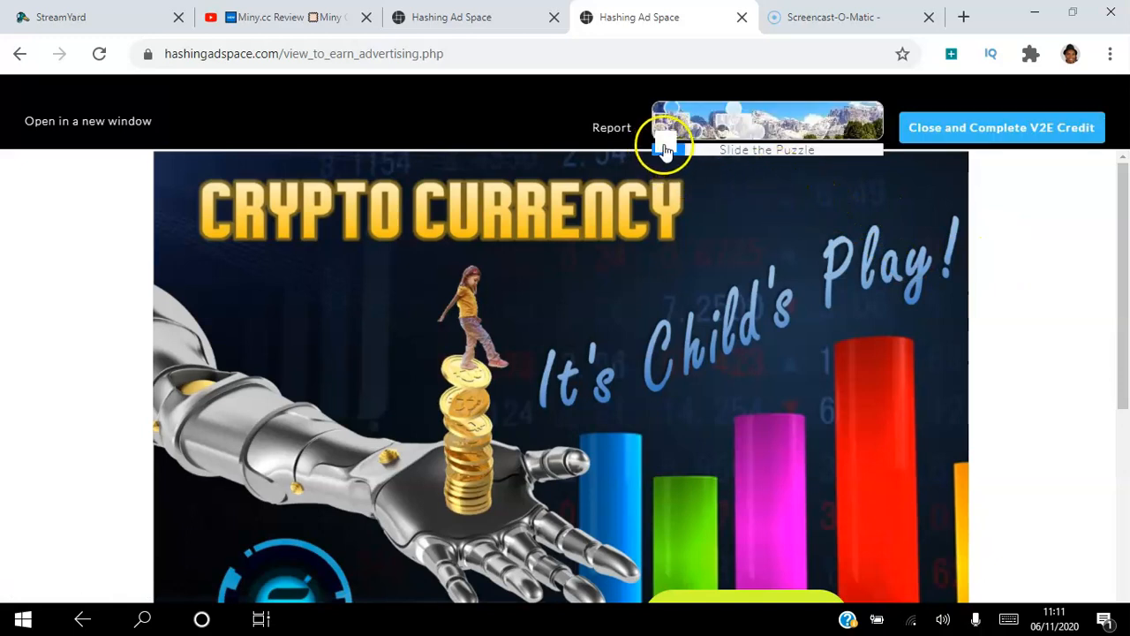
pyautogui.moveTo(667, 148); pyautogui.dragTo(729, 148)
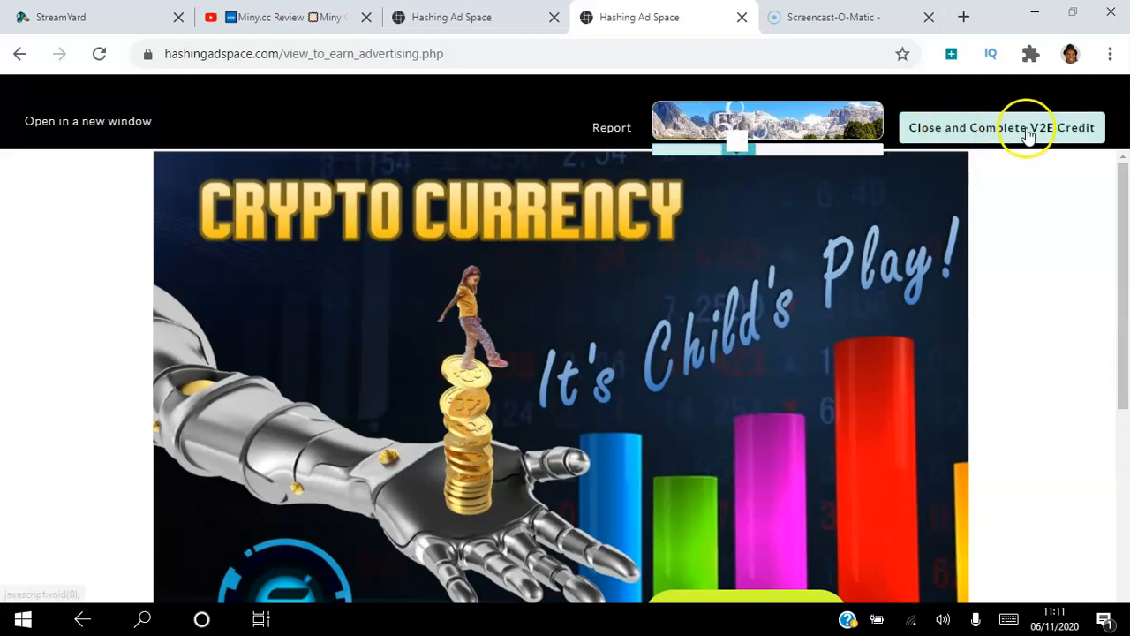
pyautogui.click(1001, 127)
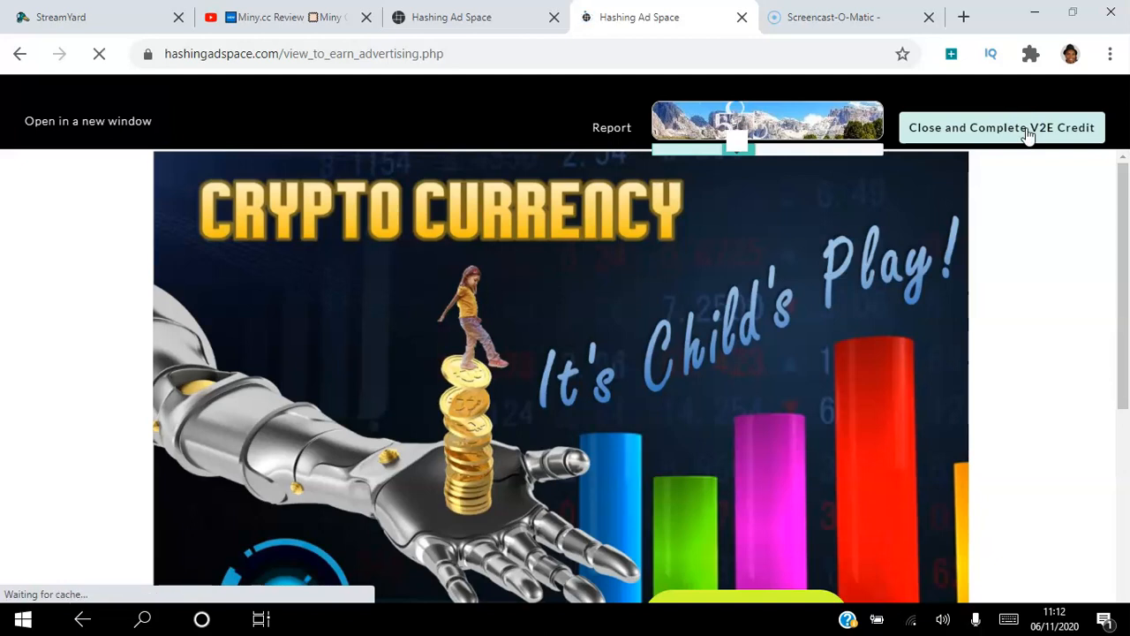
pyautogui.click(1000, 127)
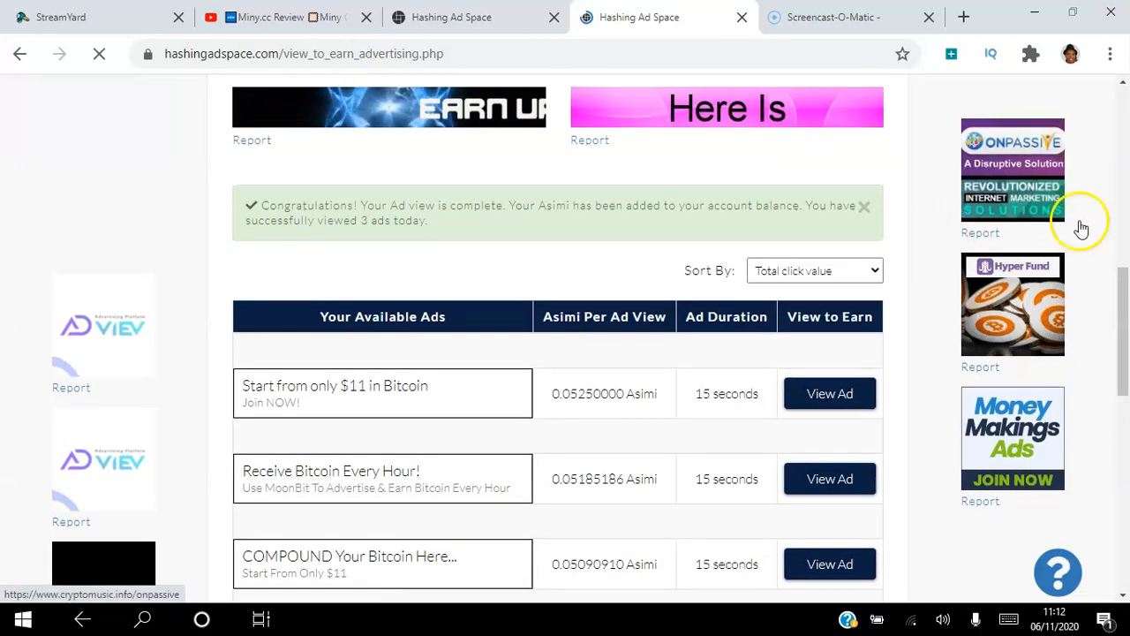
# Scroll the Advertising Products page to review the Banner Ads and View to Earn packages.
pyautogui.scroll(-3)
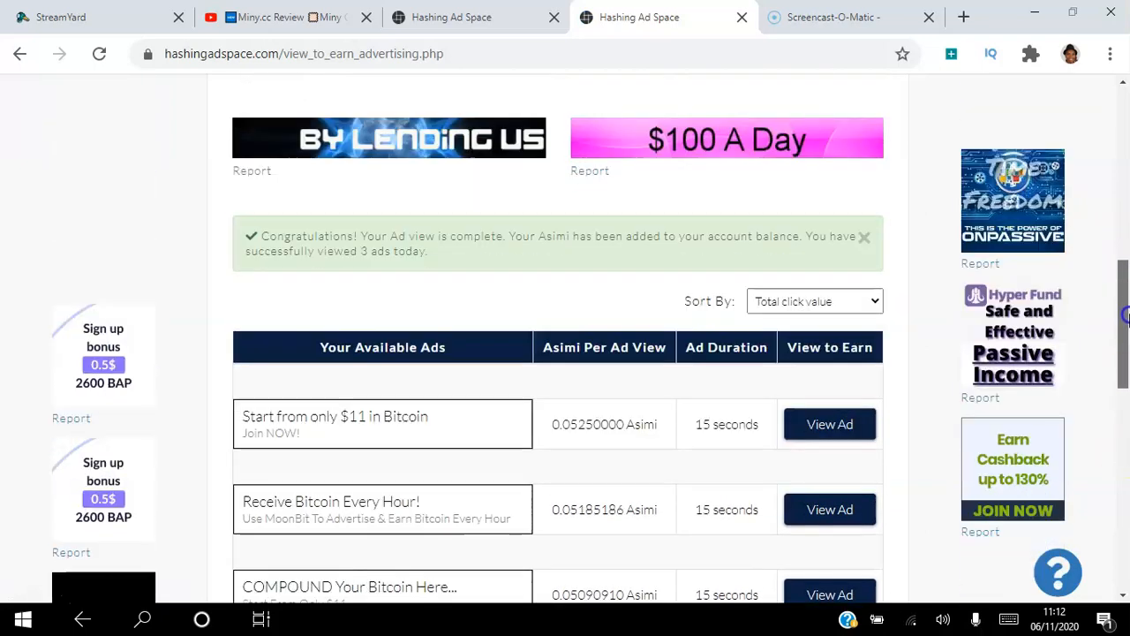
pyautogui.scroll(3)
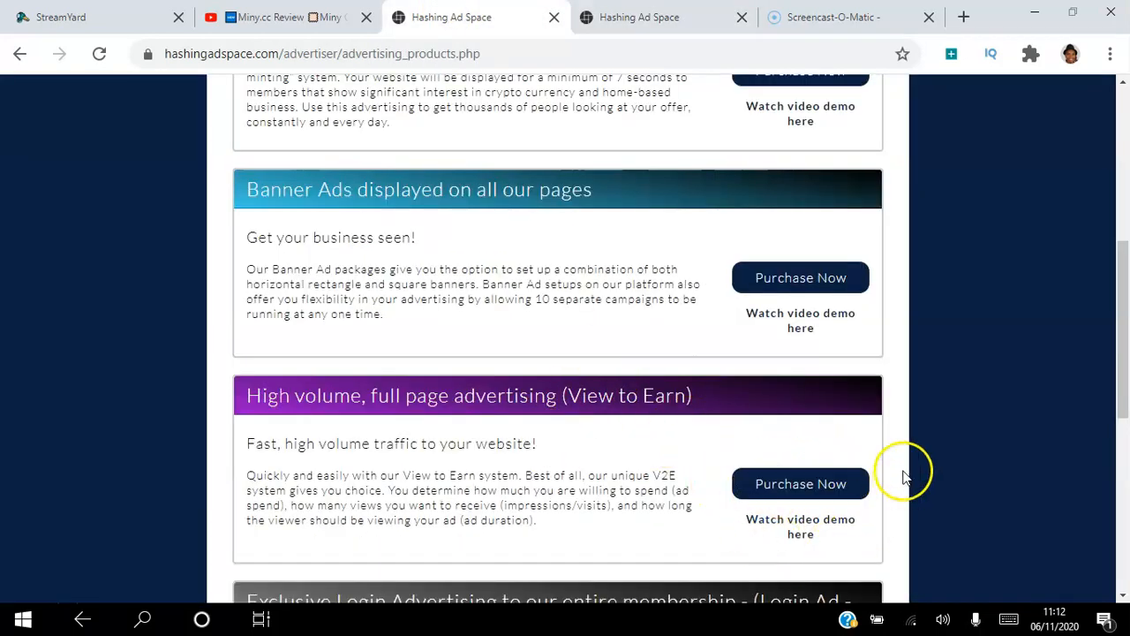
pyautogui.scroll(-3)
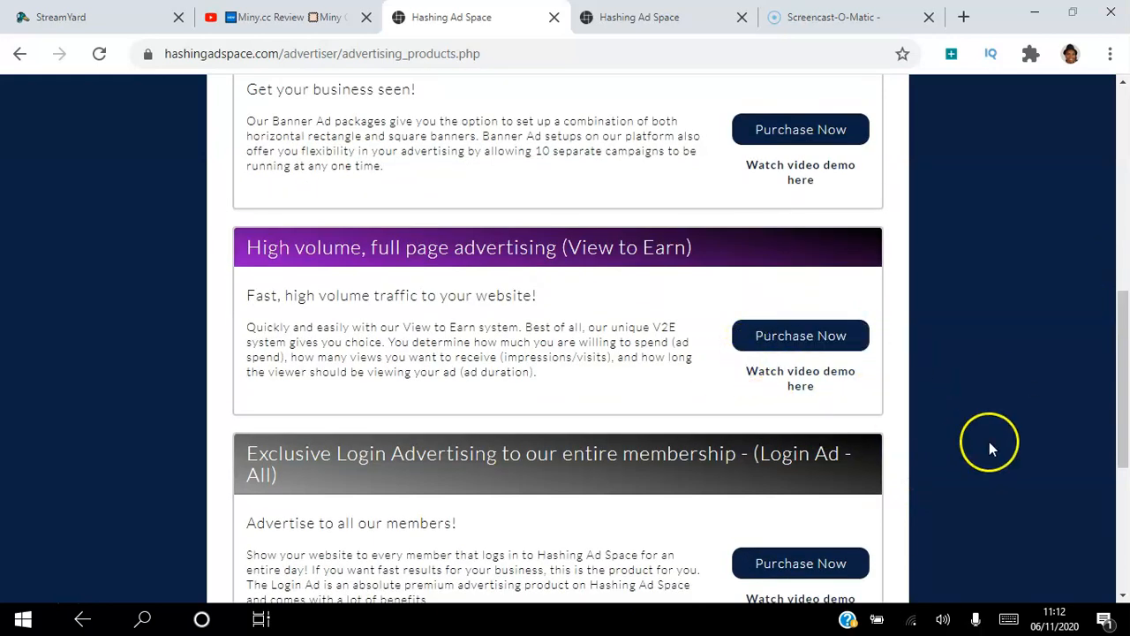
pyautogui.scroll(-3)
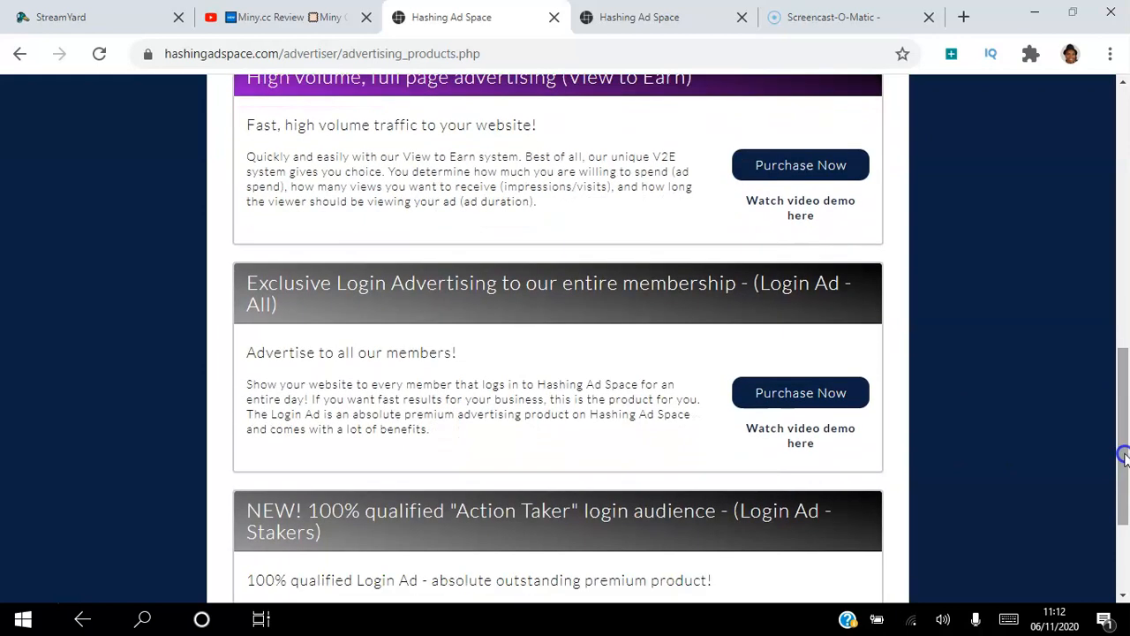
pyautogui.moveTo(711, 352)
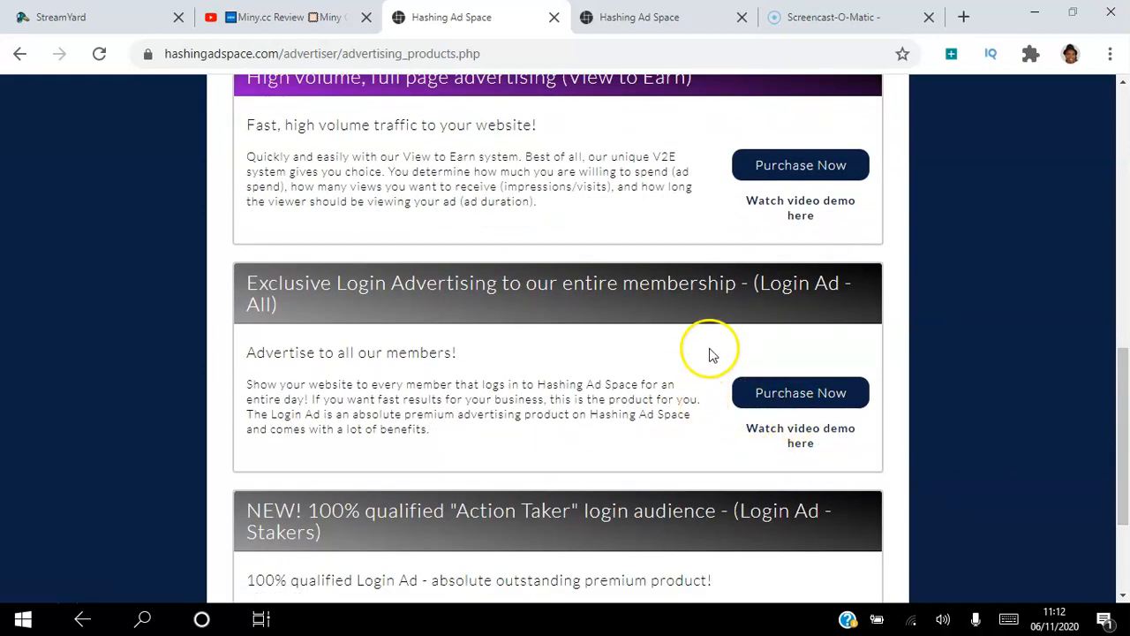
pyautogui.moveTo(706, 313)
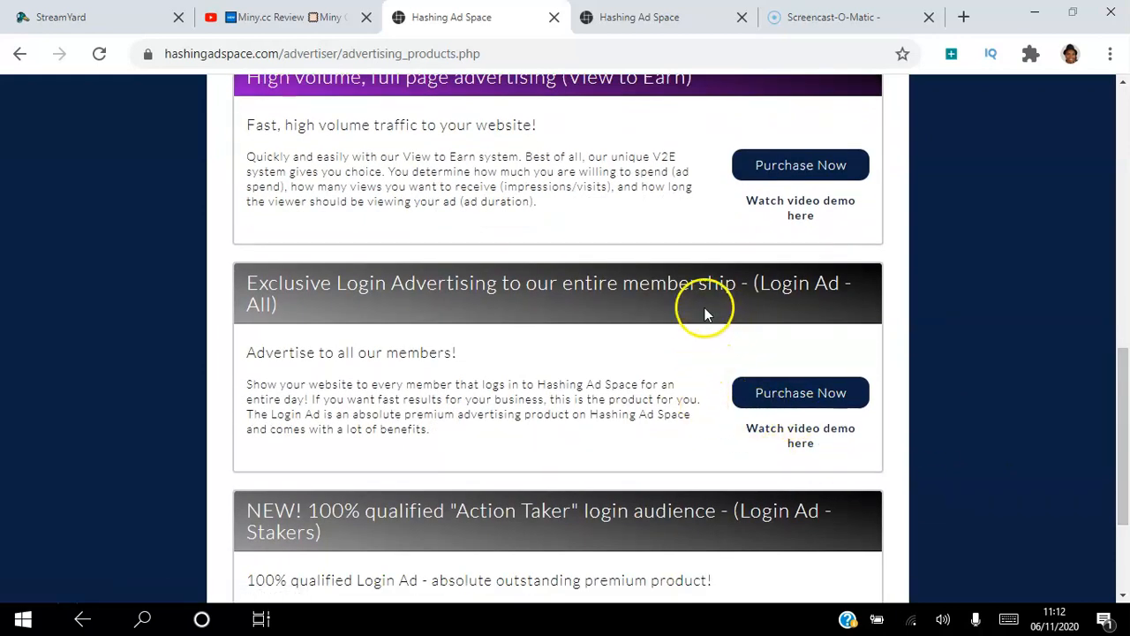
pyautogui.moveTo(729, 342)
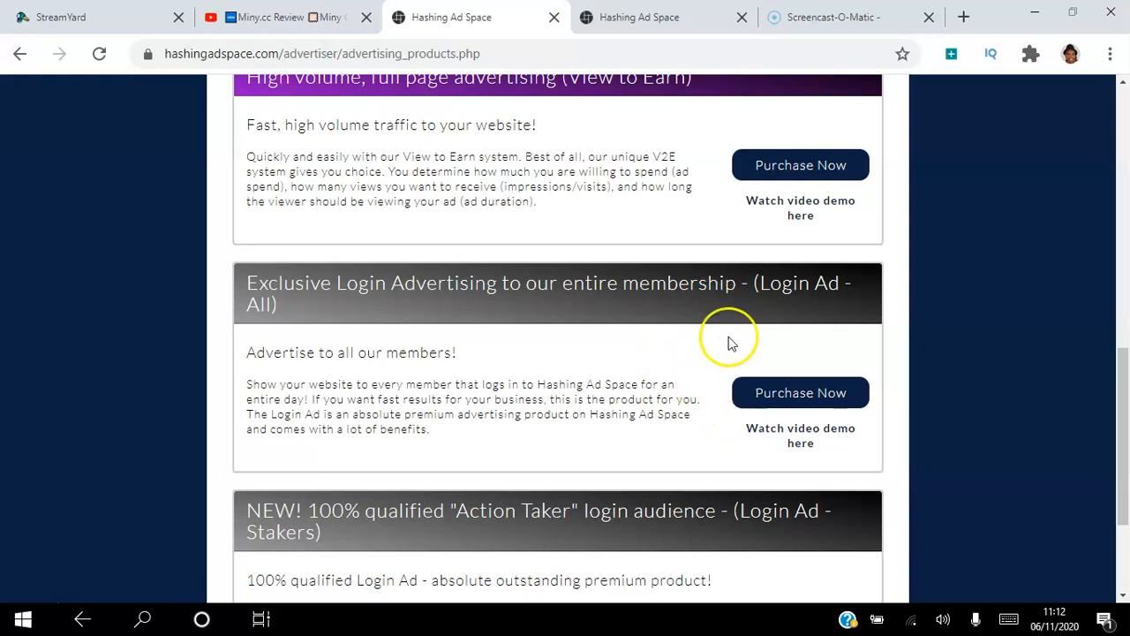
pyautogui.moveTo(1119, 406)
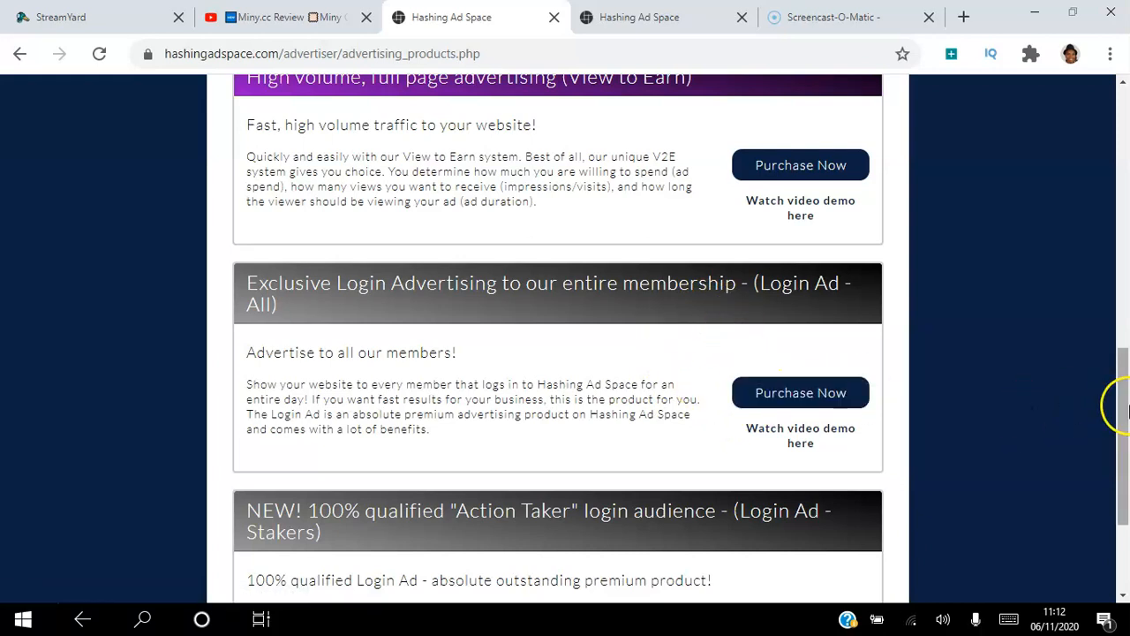
pyautogui.scroll(-3)
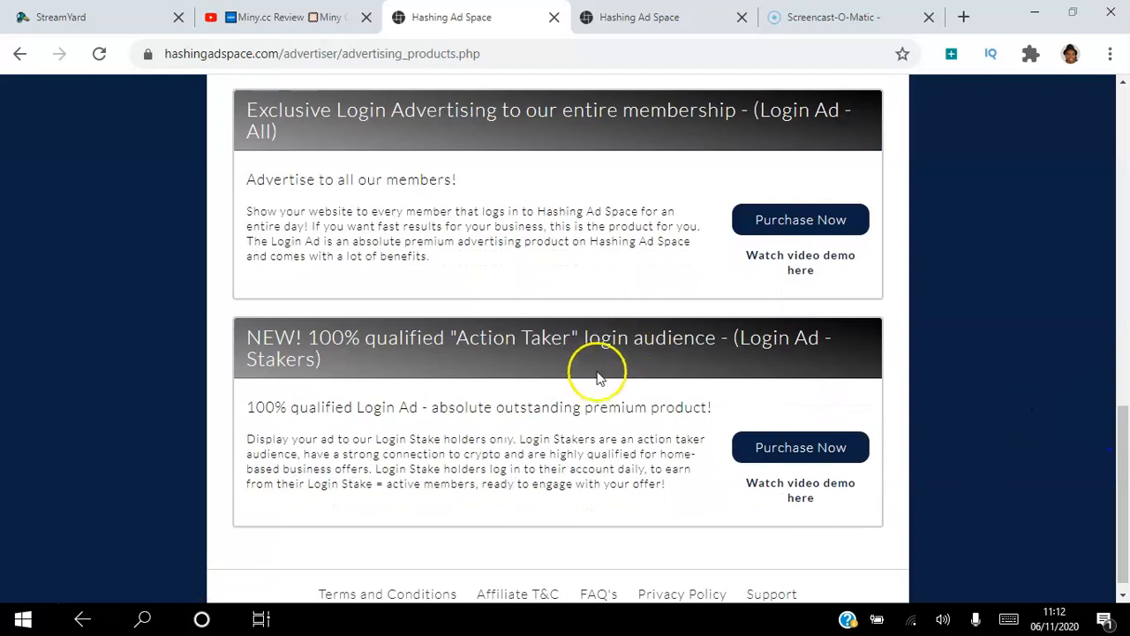
pyautogui.moveTo(750, 362)
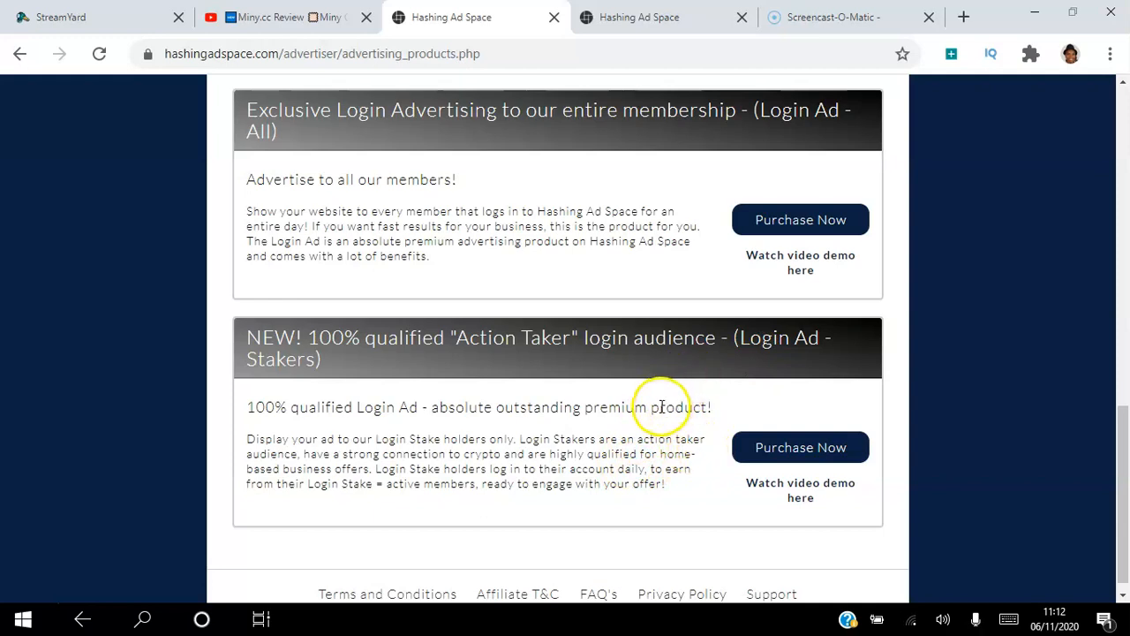
pyautogui.moveTo(643, 426)
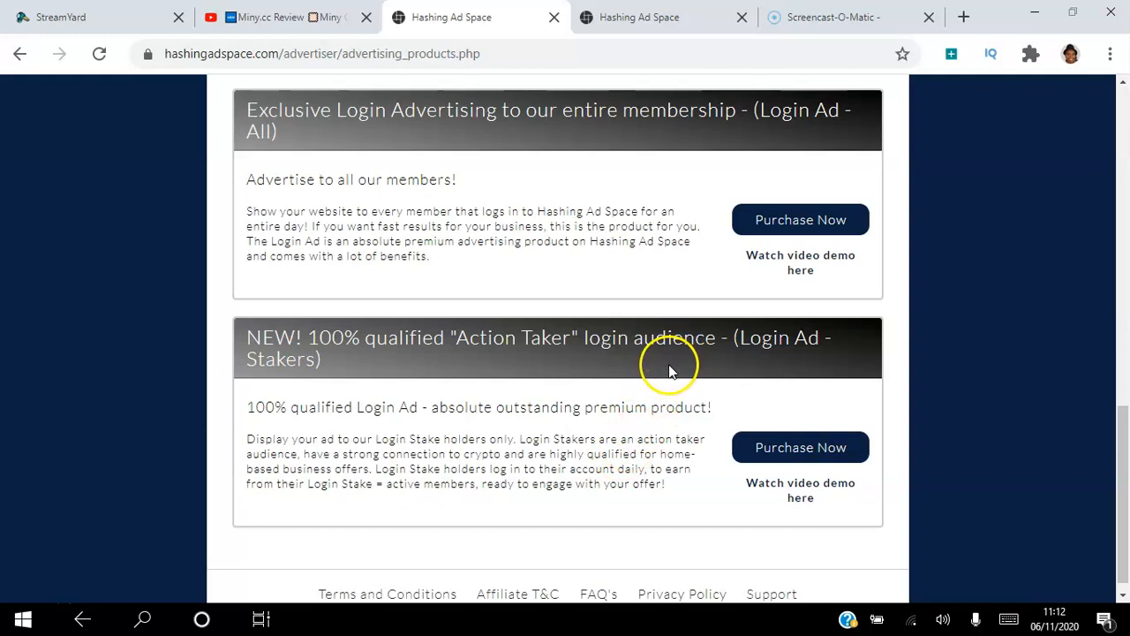
pyautogui.moveTo(800, 446)
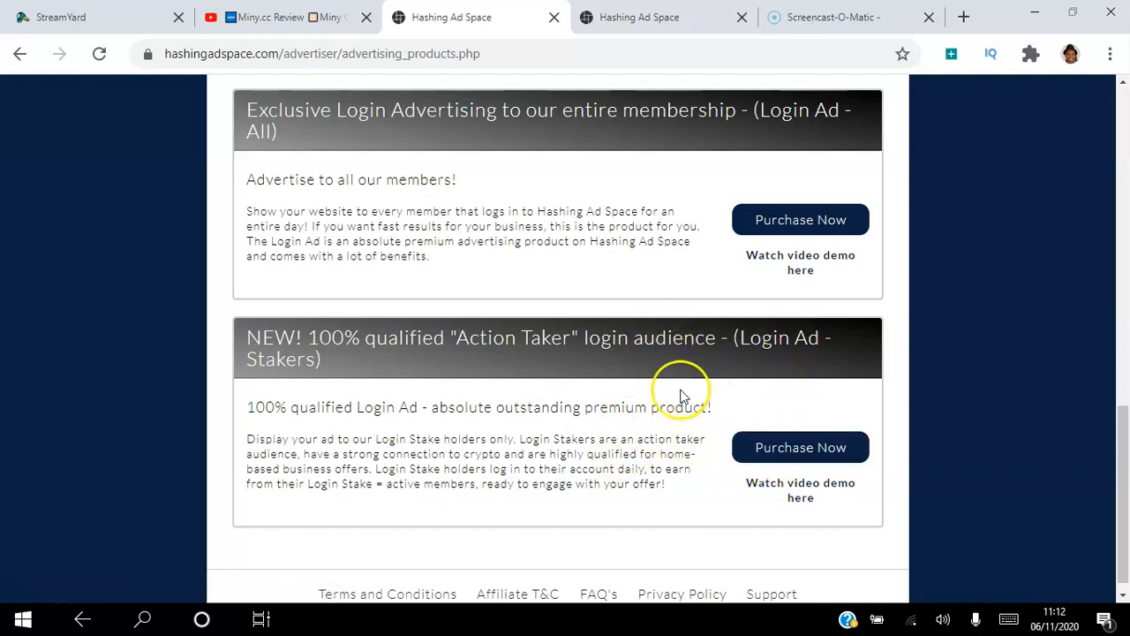
pyautogui.moveTo(717, 448)
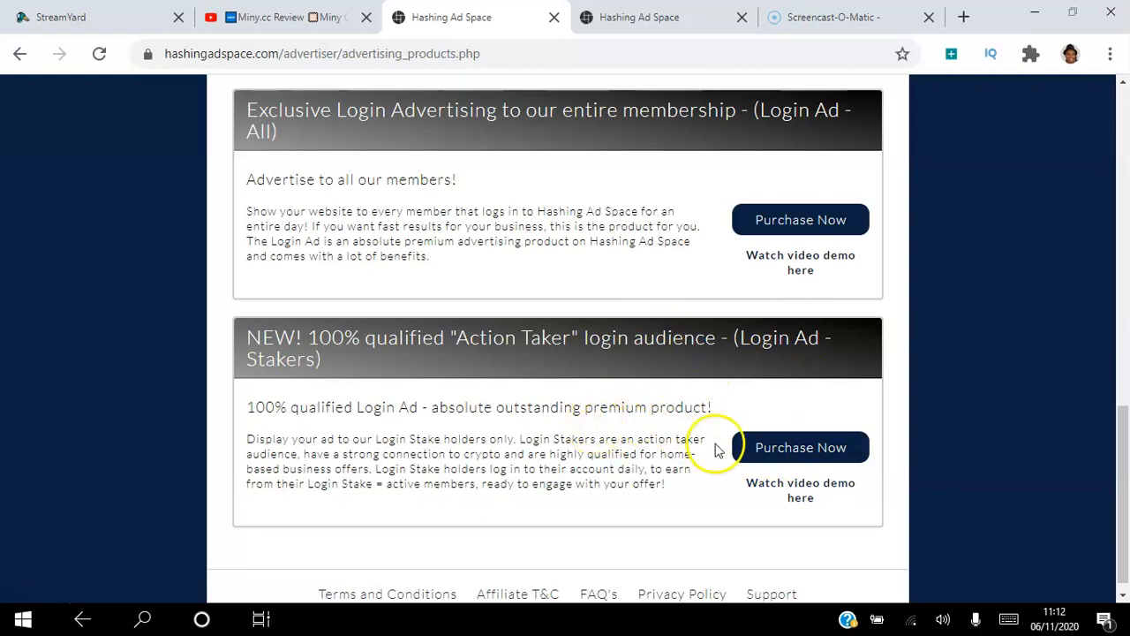
pyautogui.scroll(3)
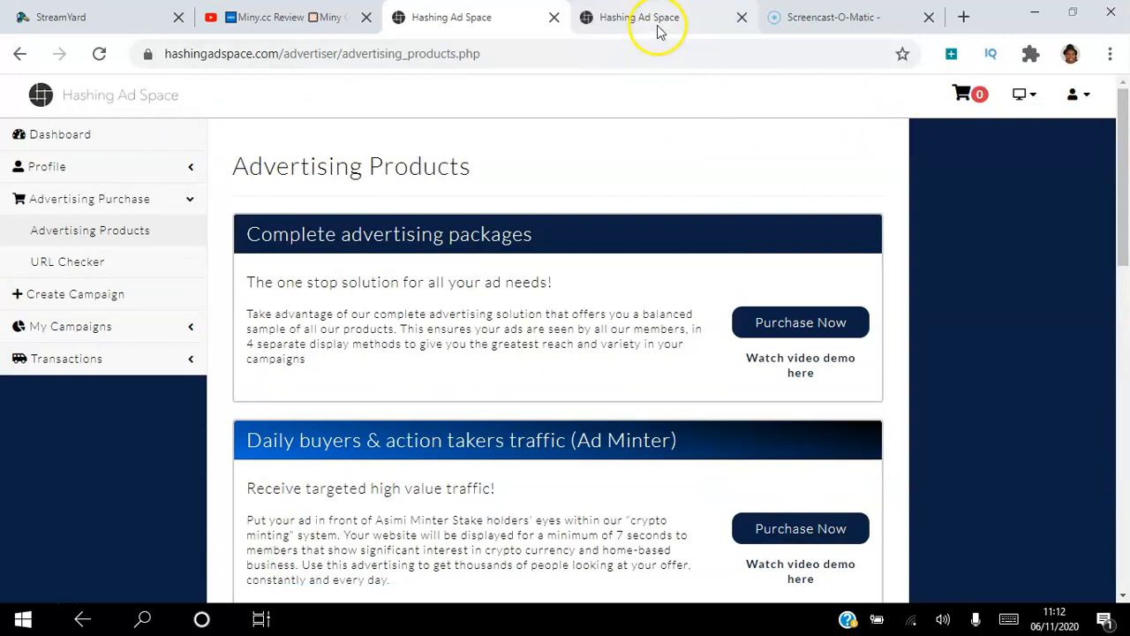
pyautogui.moveTo(638, 17)
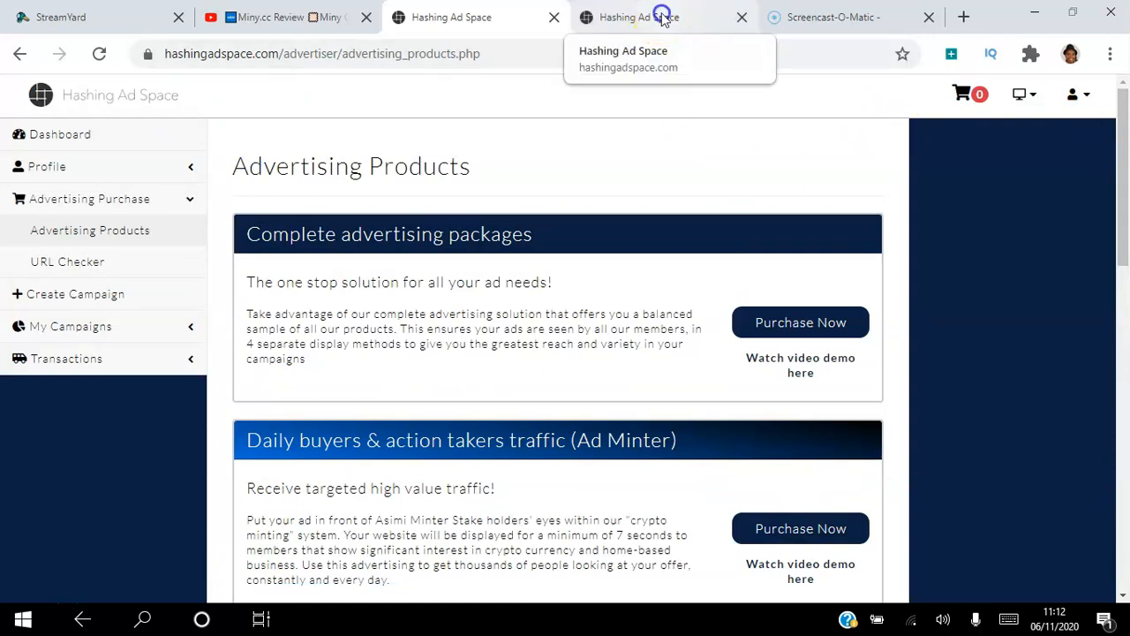
# Return to the member dashboard in the other tab, showing a balance of 1.22219077 ASIMI.
pyautogui.click(636, 16)
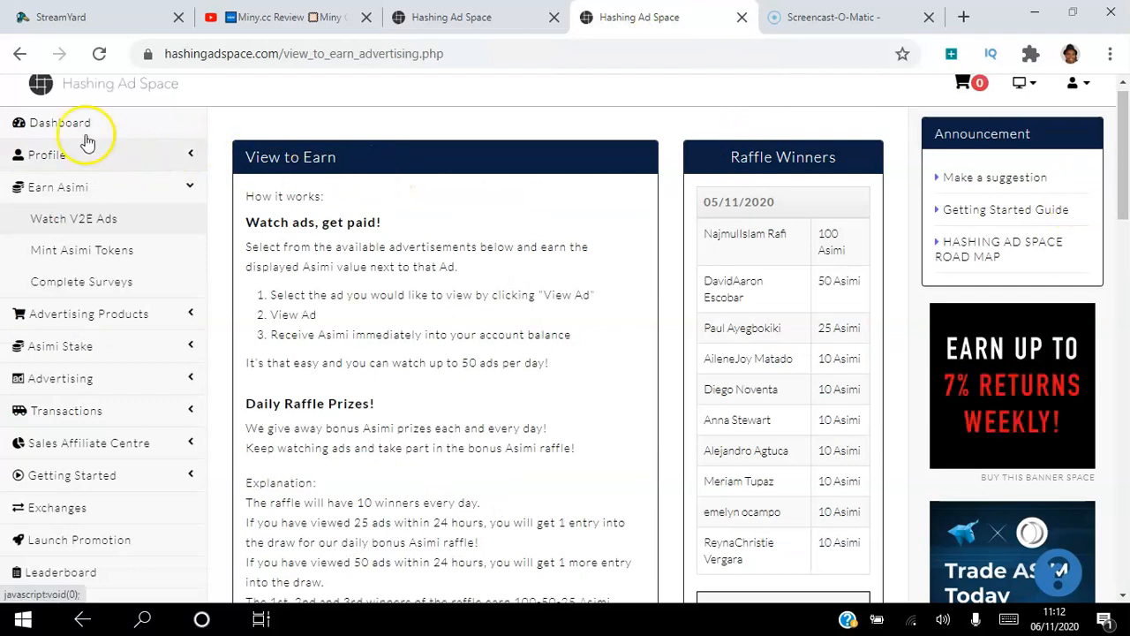
pyautogui.click(60, 123)
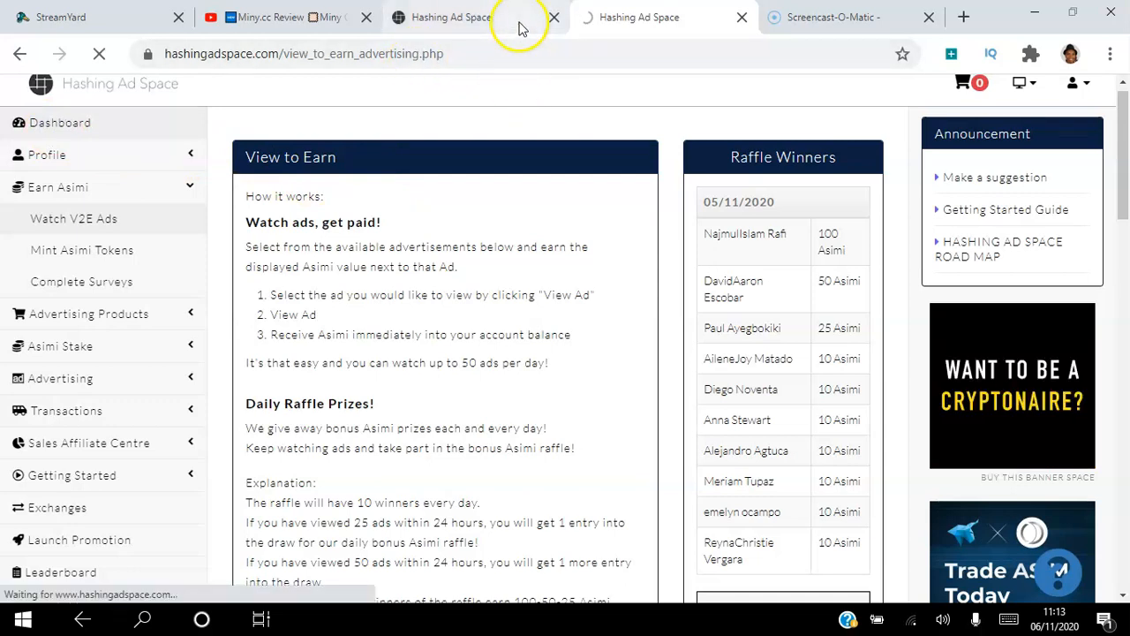
pyautogui.click(60, 122)
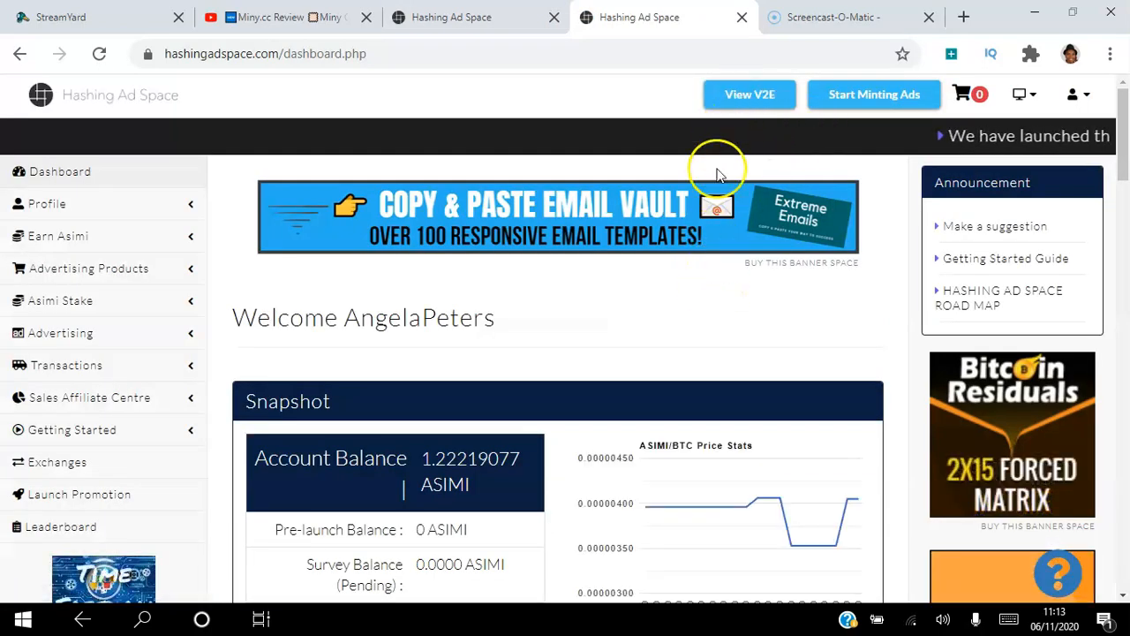
pyautogui.moveTo(675, 309)
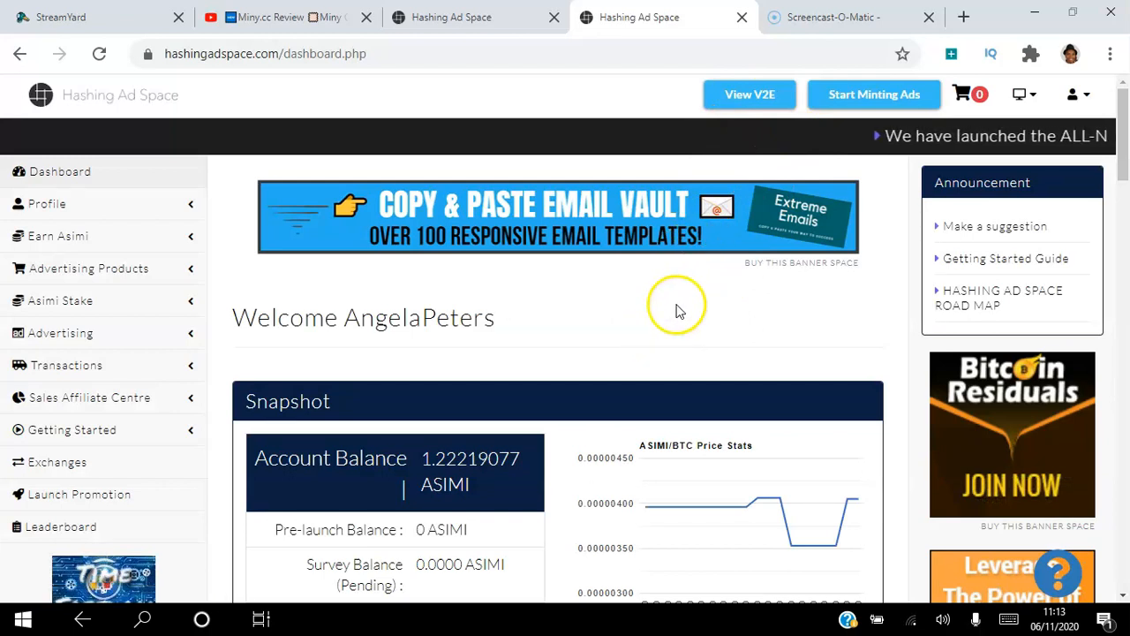
pyautogui.moveTo(733, 291)
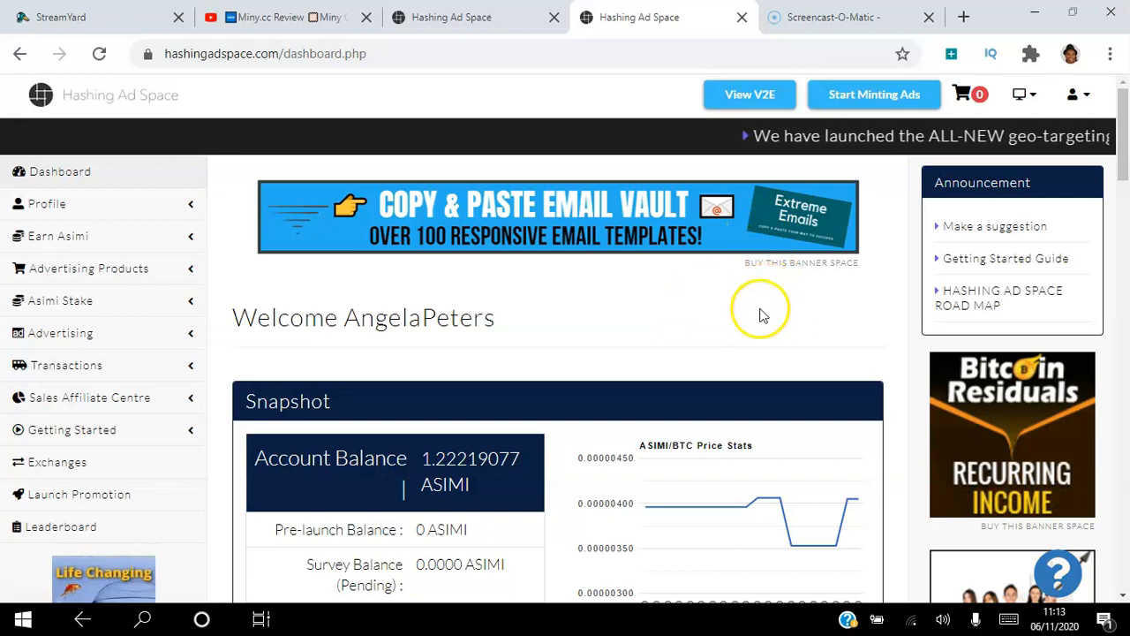
pyautogui.moveTo(691, 318)
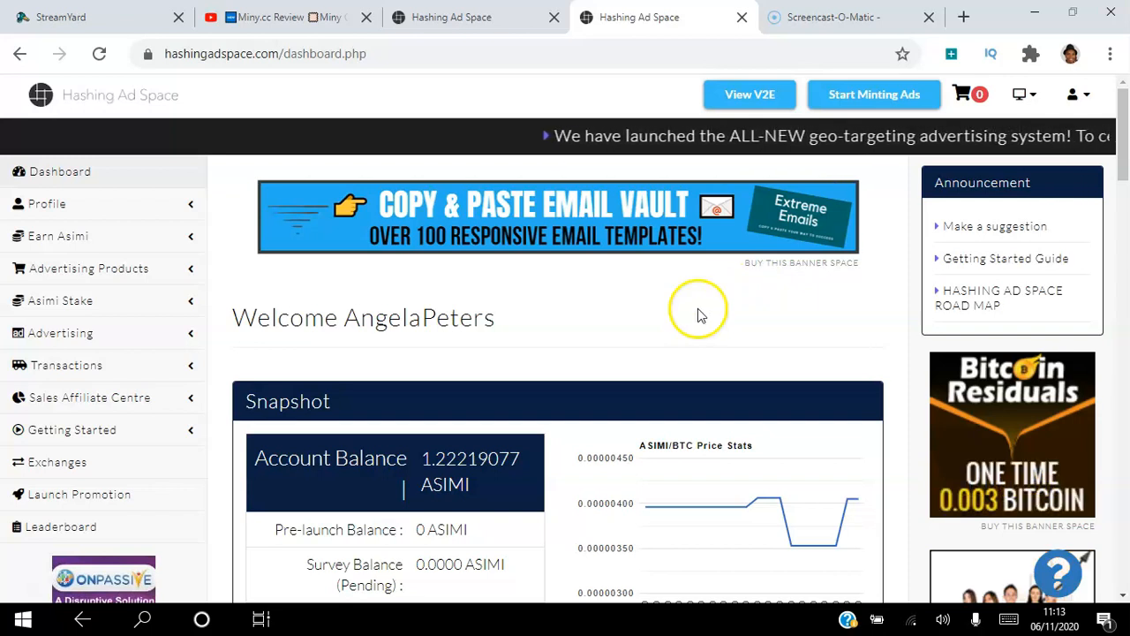
pyautogui.moveTo(870, 247)
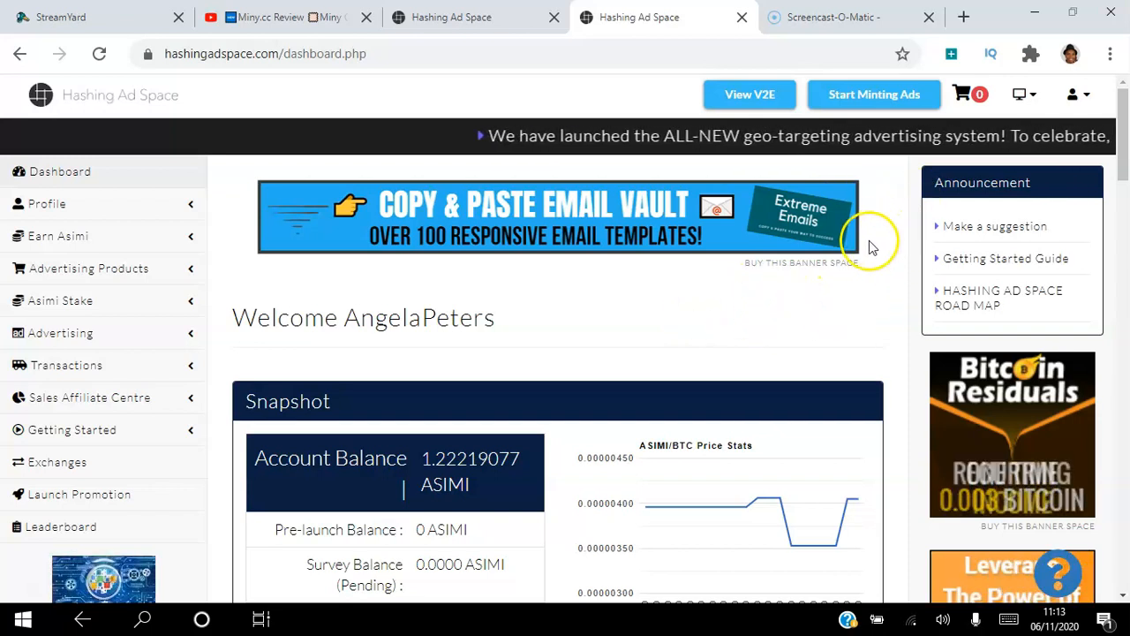
pyautogui.moveTo(636, 292)
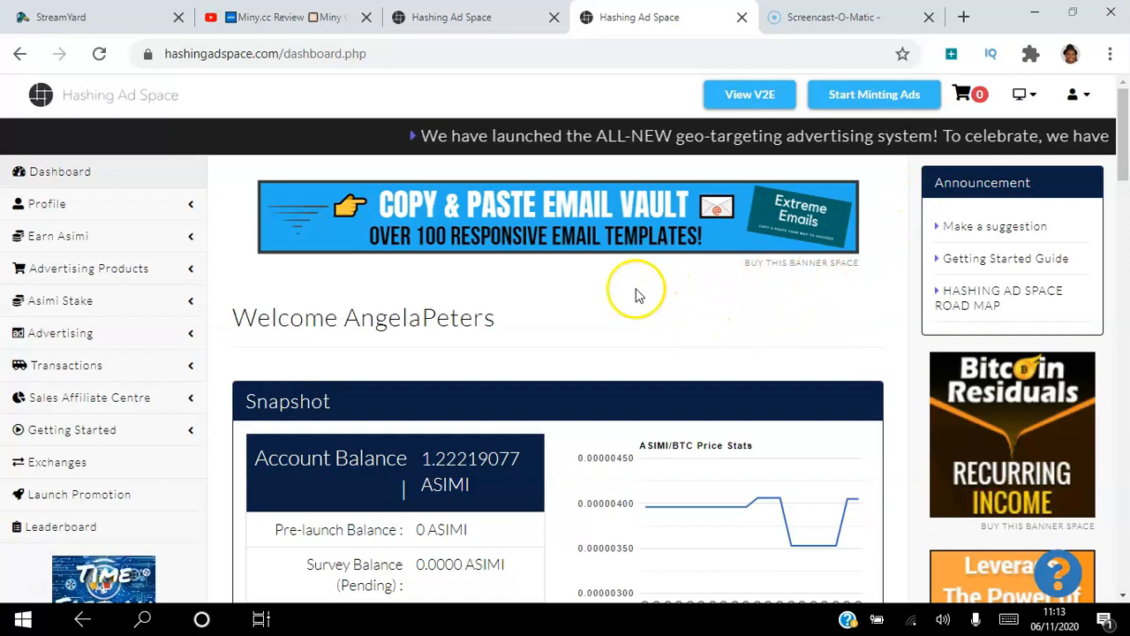
pyautogui.moveTo(495, 388)
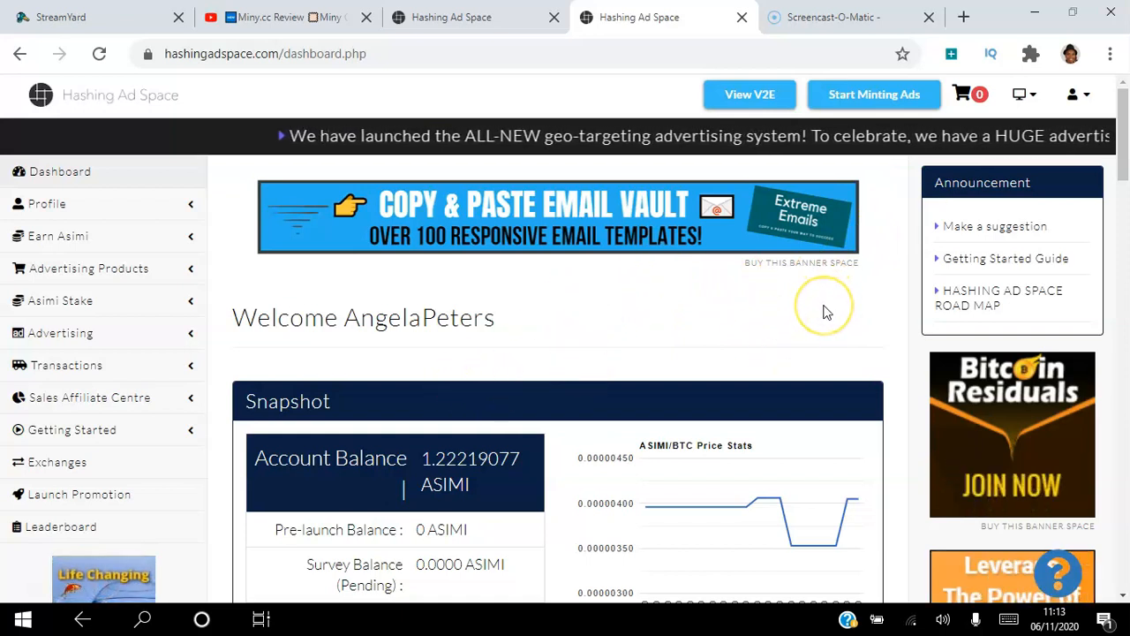
pyautogui.moveTo(827, 311)
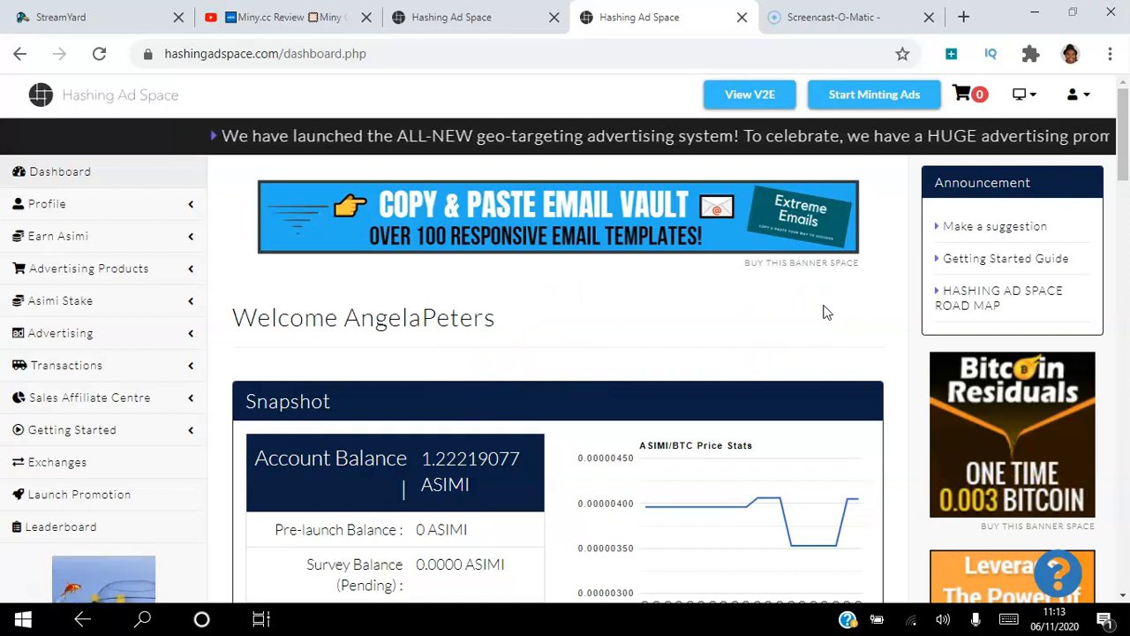